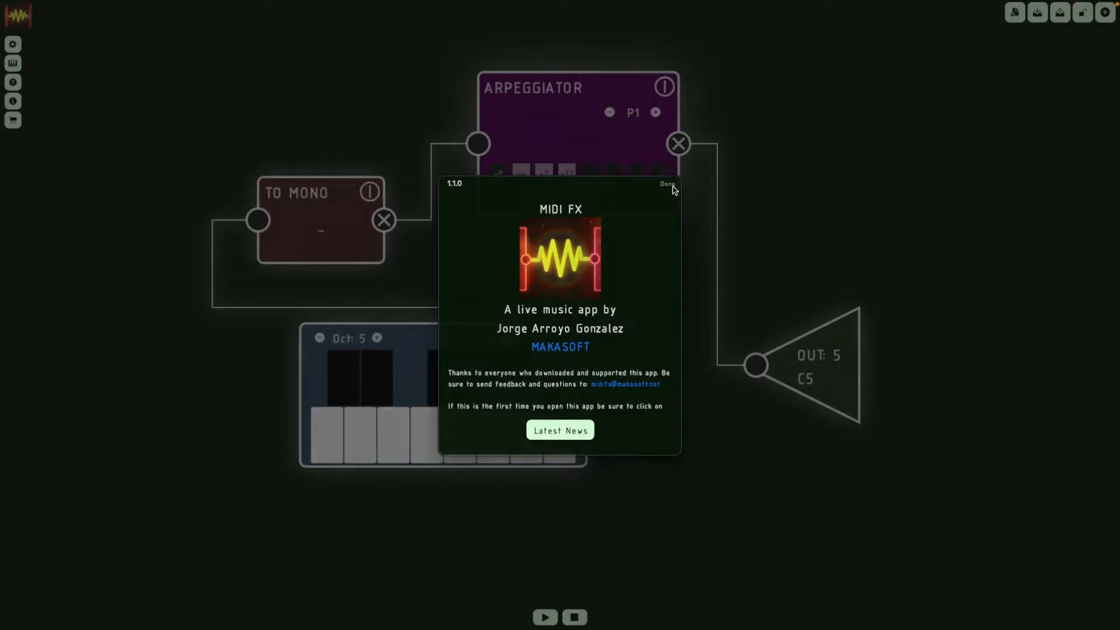
Step: Close the welcome panel to reveal the keyboard, To Mono, Arpeggiator and output patch
click(667, 183)
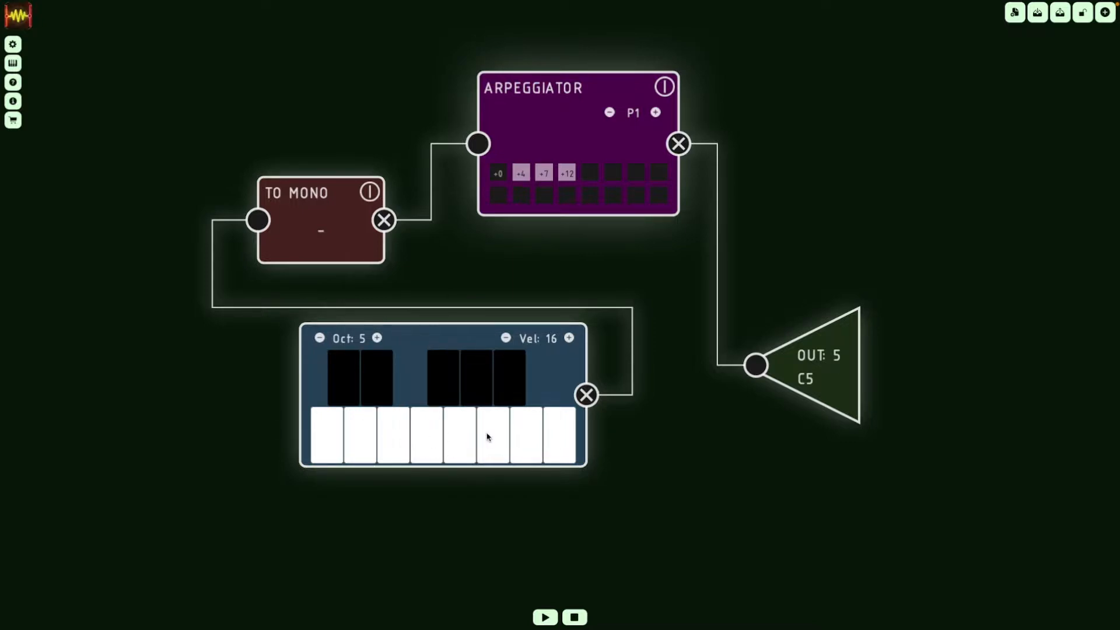
mouse_move(279, 208)
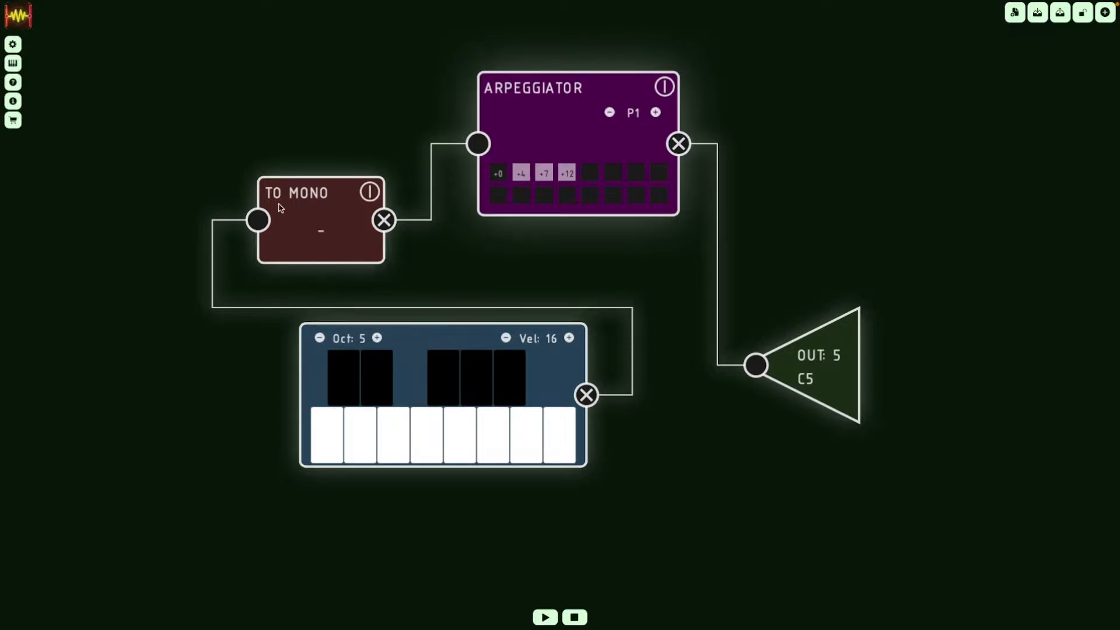
mouse_move(342, 240)
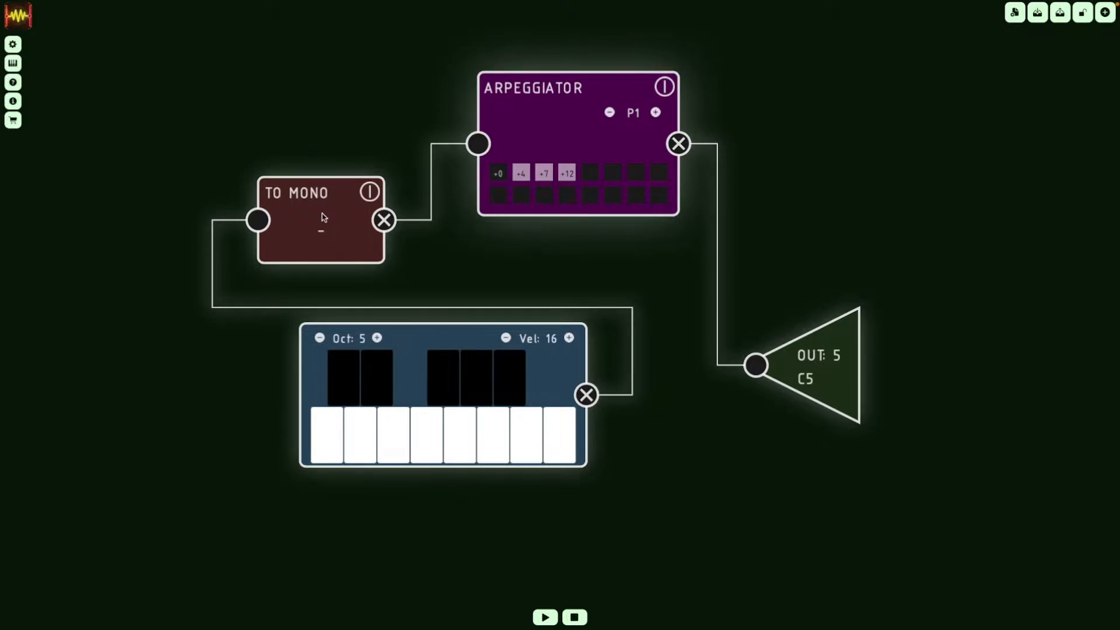
mouse_move(330, 362)
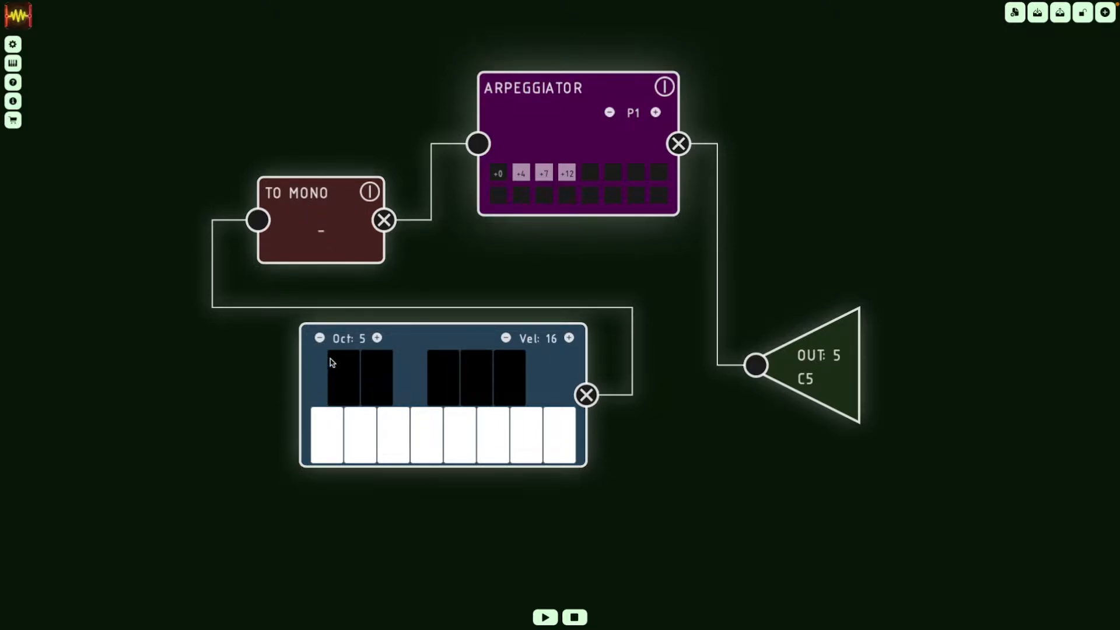
mouse_move(600, 133)
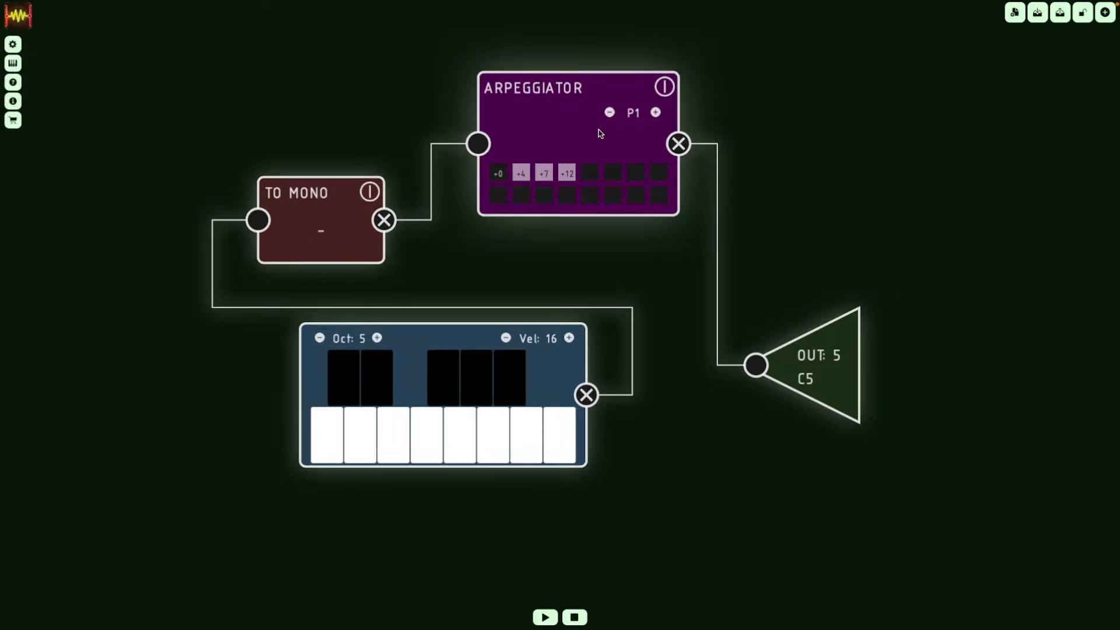
mouse_move(498, 205)
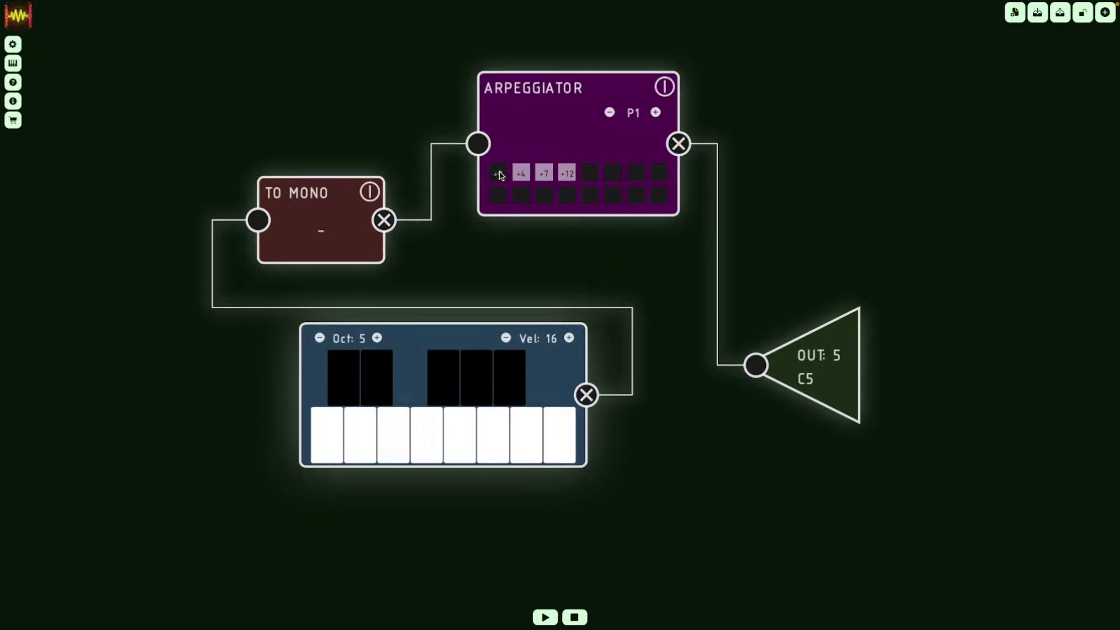
Step: Inspect the arpeggiator's step intervals, including the +12 step
click(497, 173)
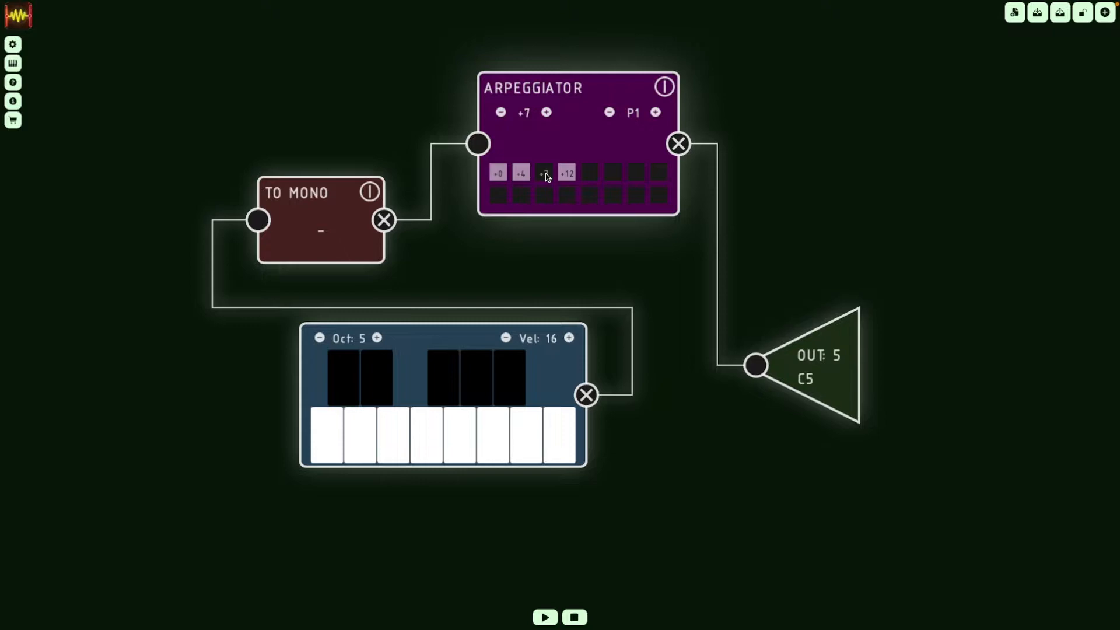
click(543, 173)
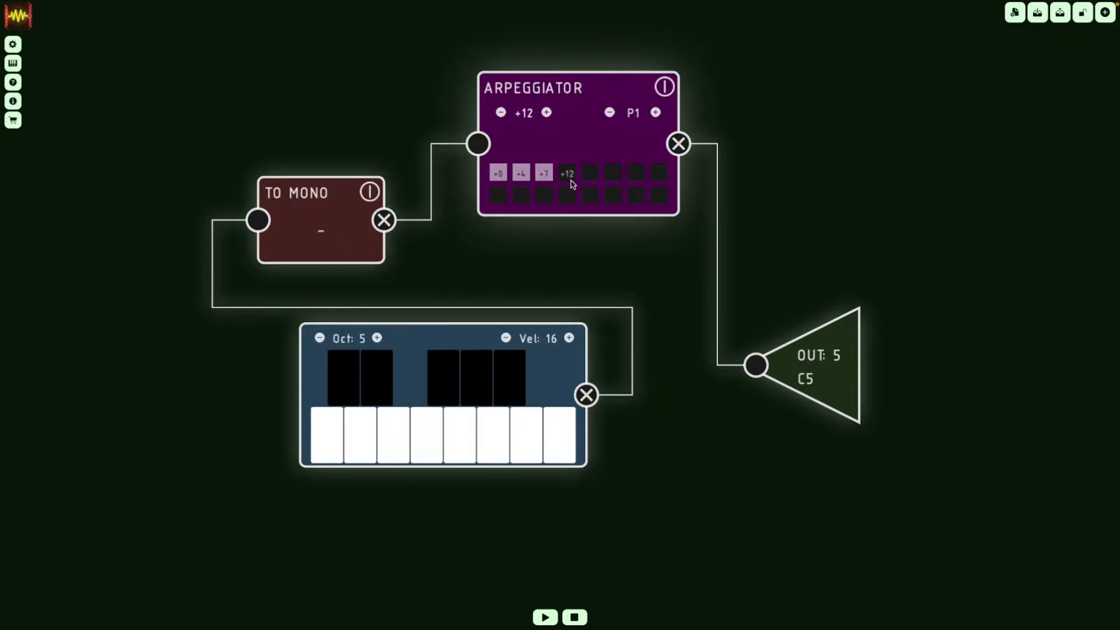
mouse_move(383, 336)
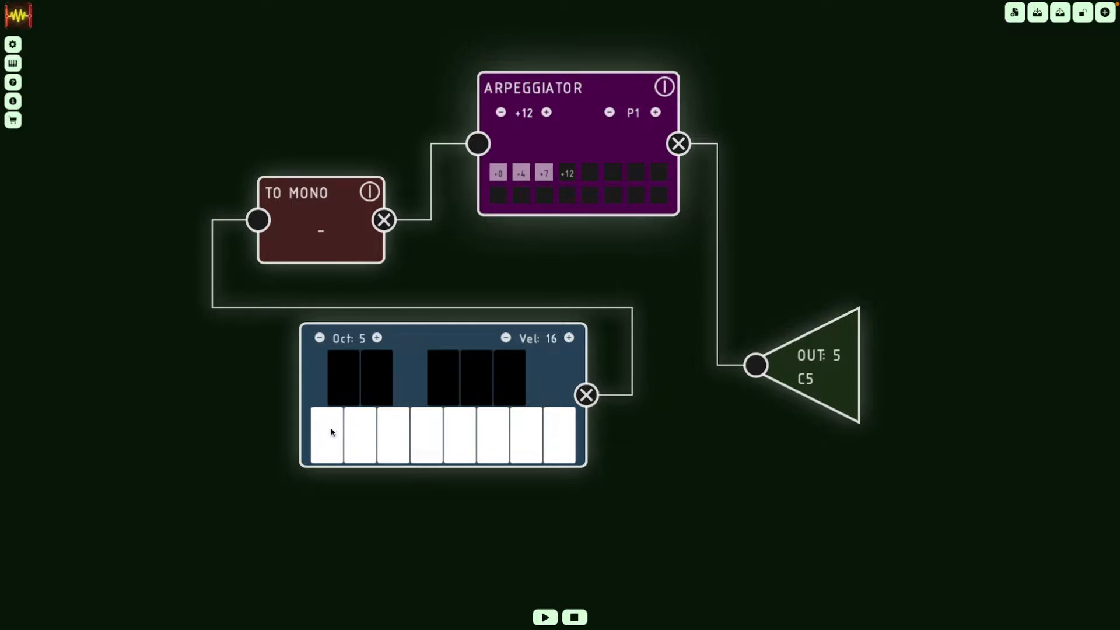
mouse_move(397, 428)
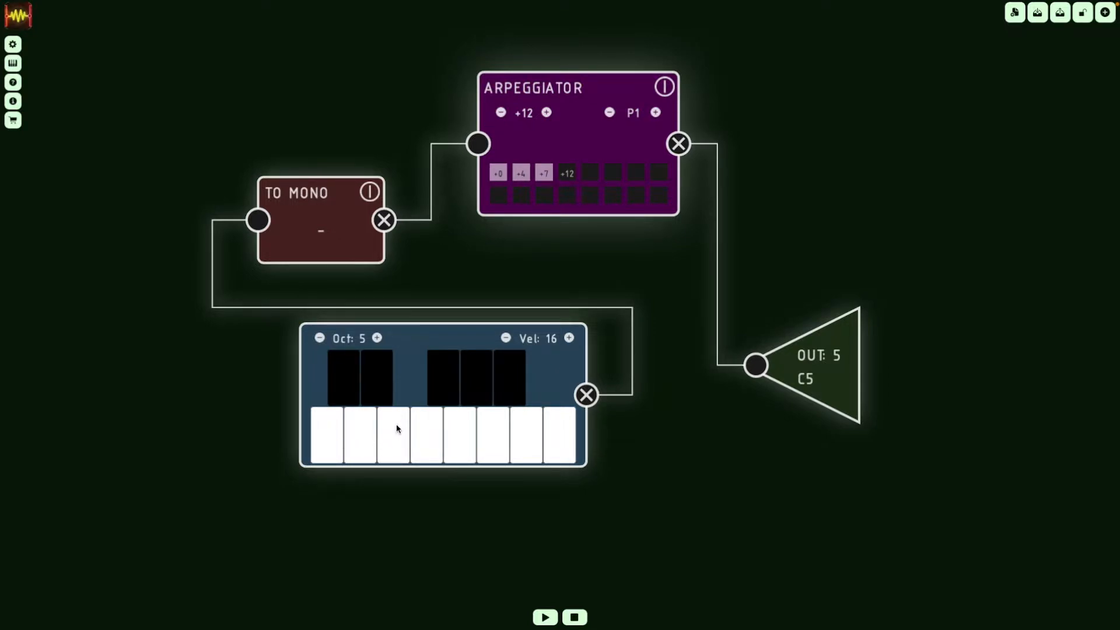
mouse_move(323, 445)
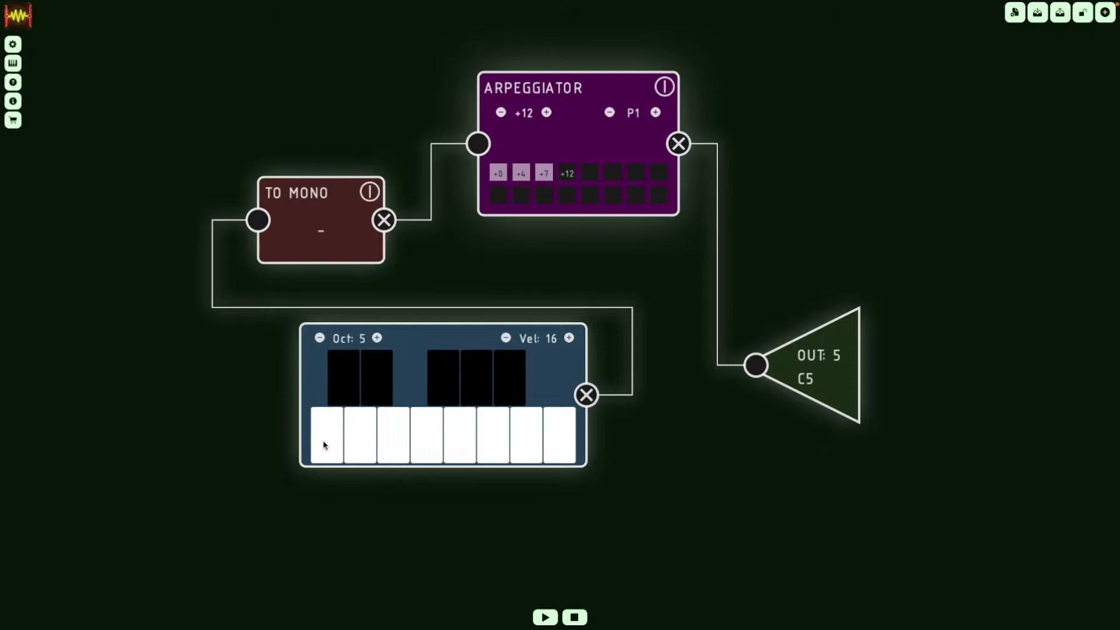
Step: Play C5, D5 and E5 live through the chain, then clear the step readout
click(360, 439)
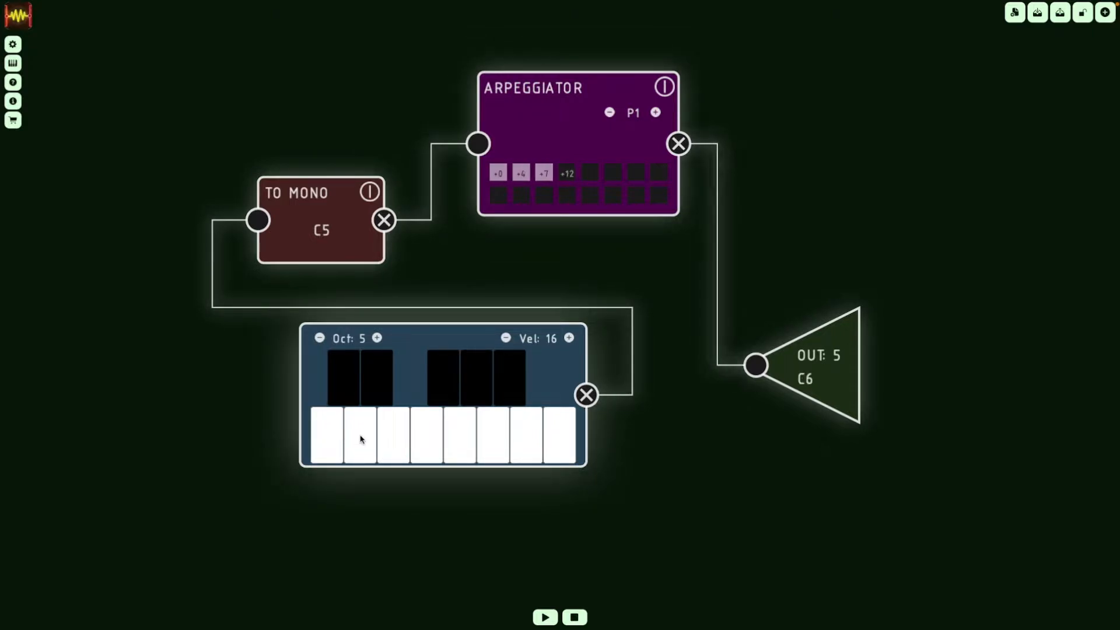
click(360, 440)
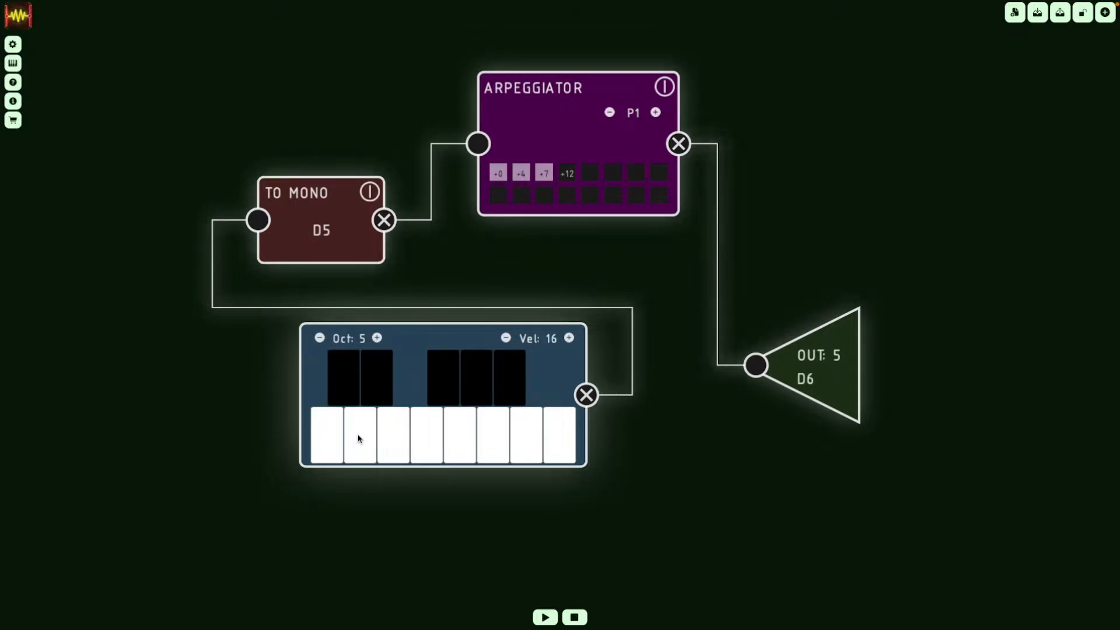
click(391, 432)
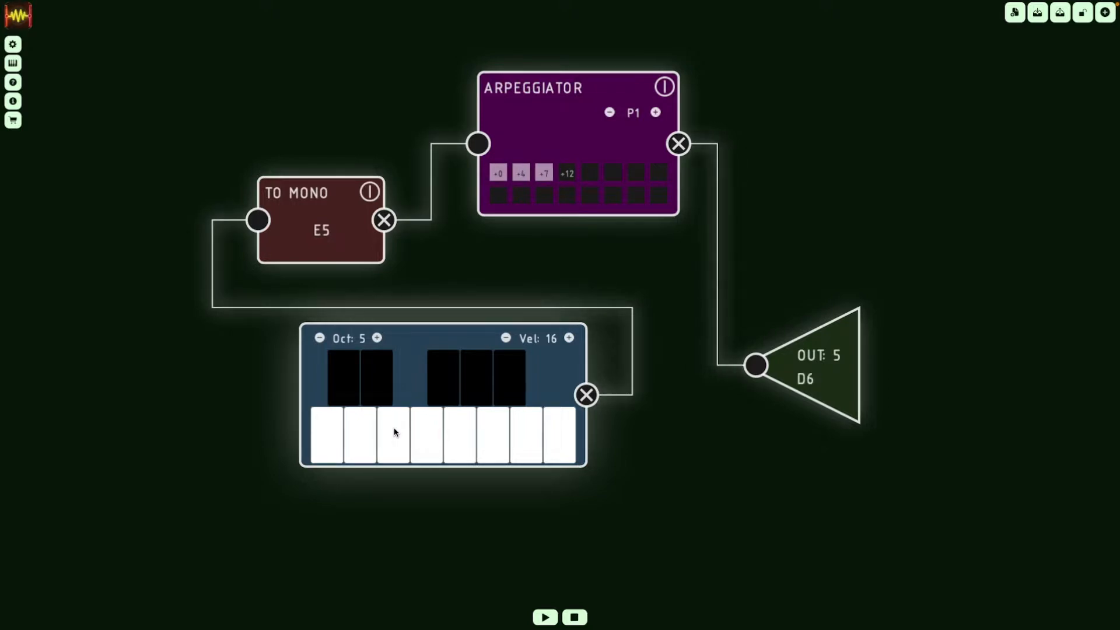
click(428, 431)
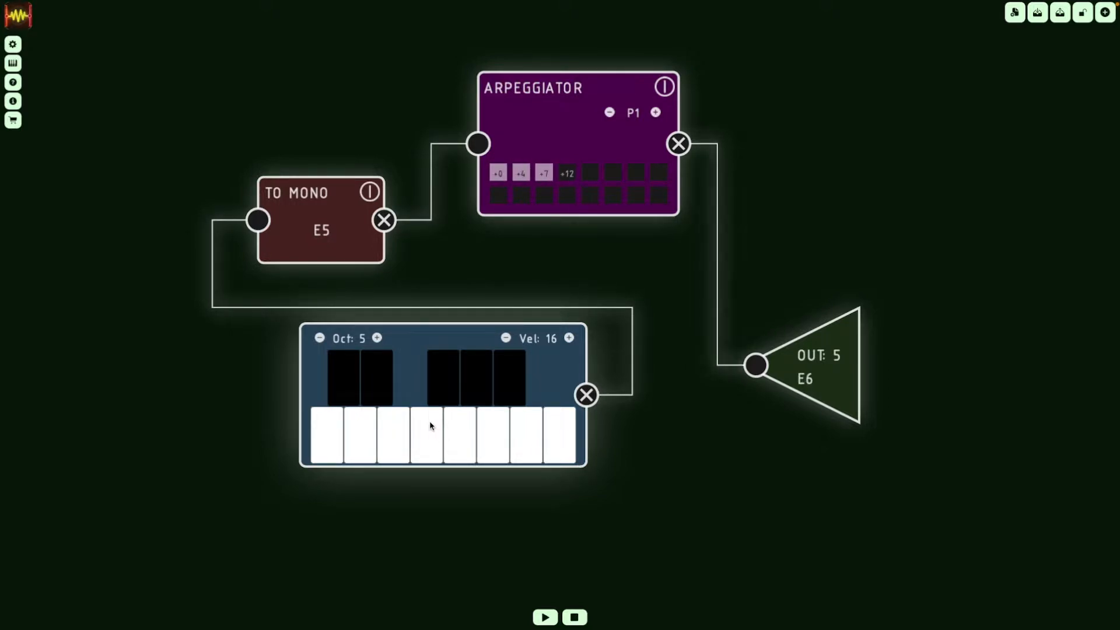
mouse_move(507, 207)
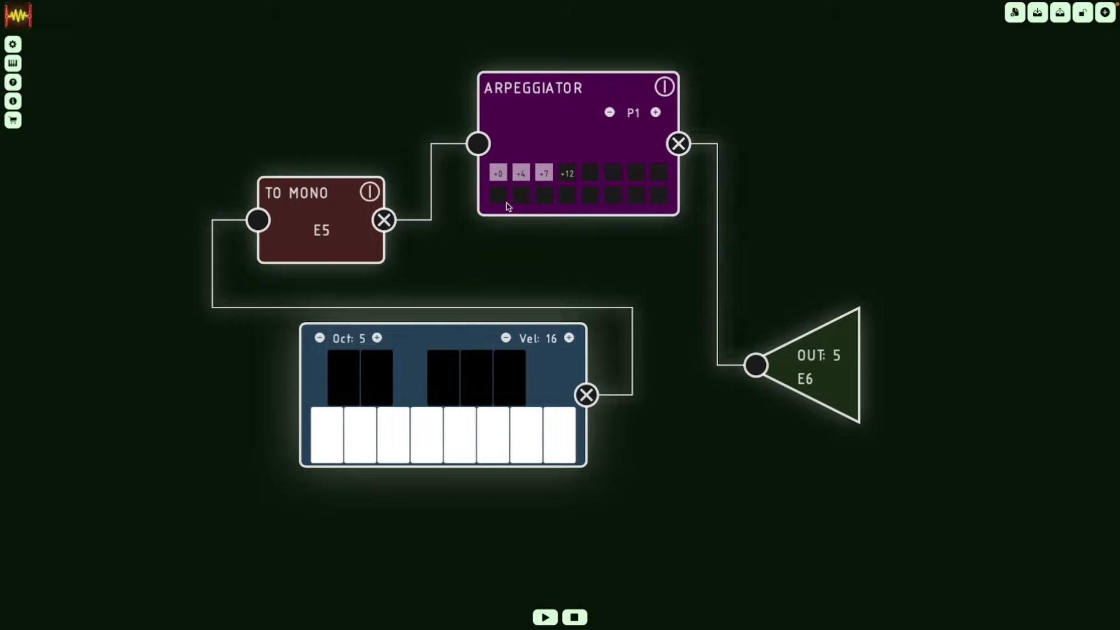
click(323, 438)
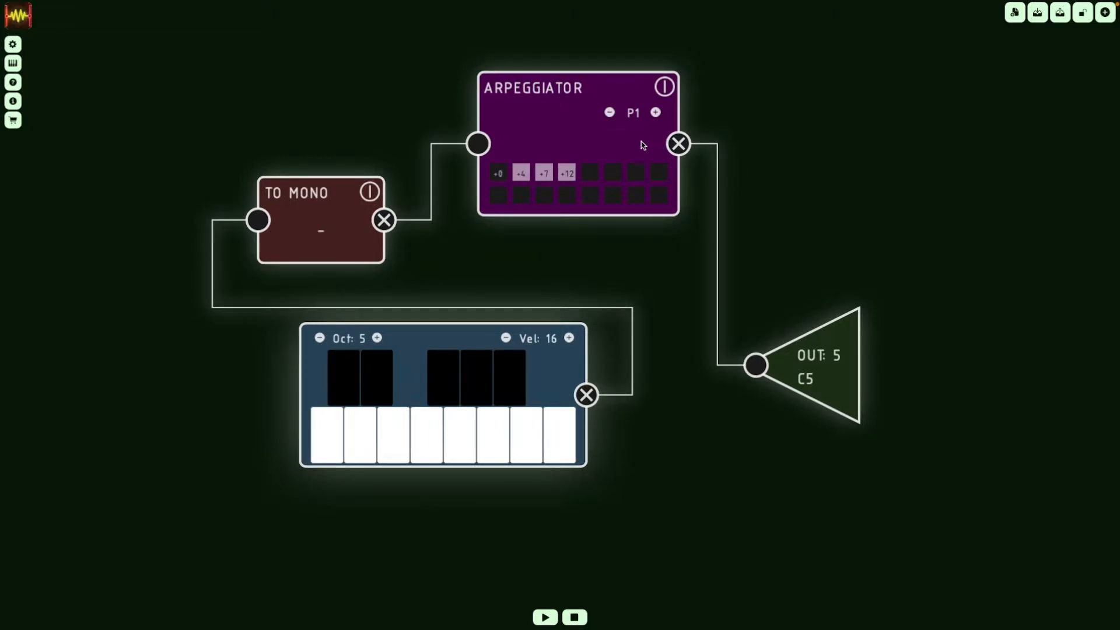
mouse_move(597, 155)
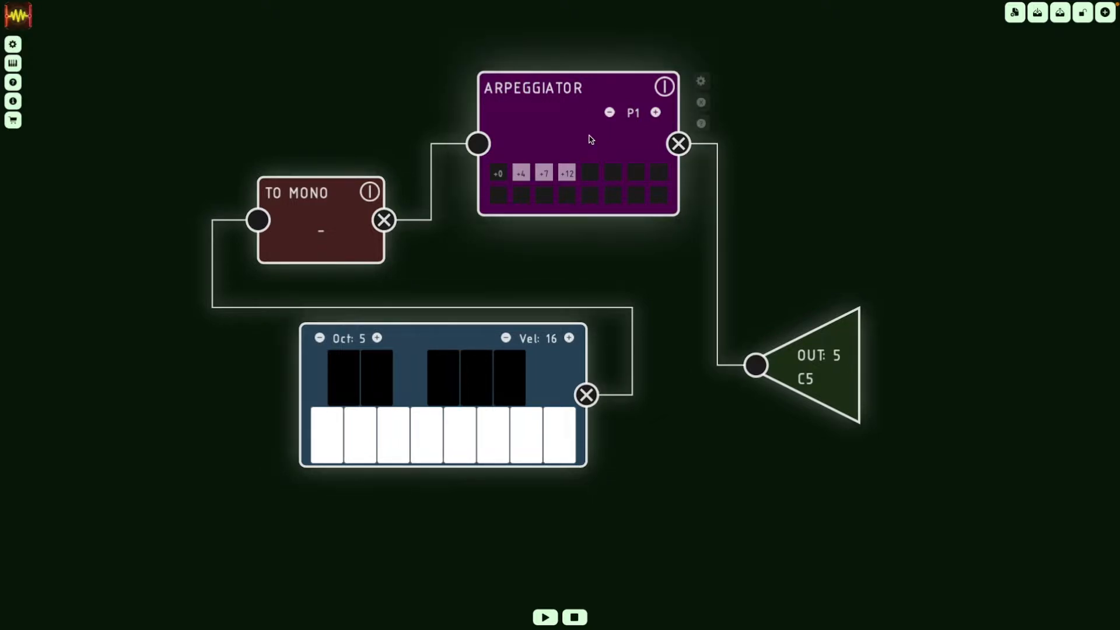
Step: Switch on Keep to scale in the arpeggiator settings with the scale set to C Ionian
click(699, 81)
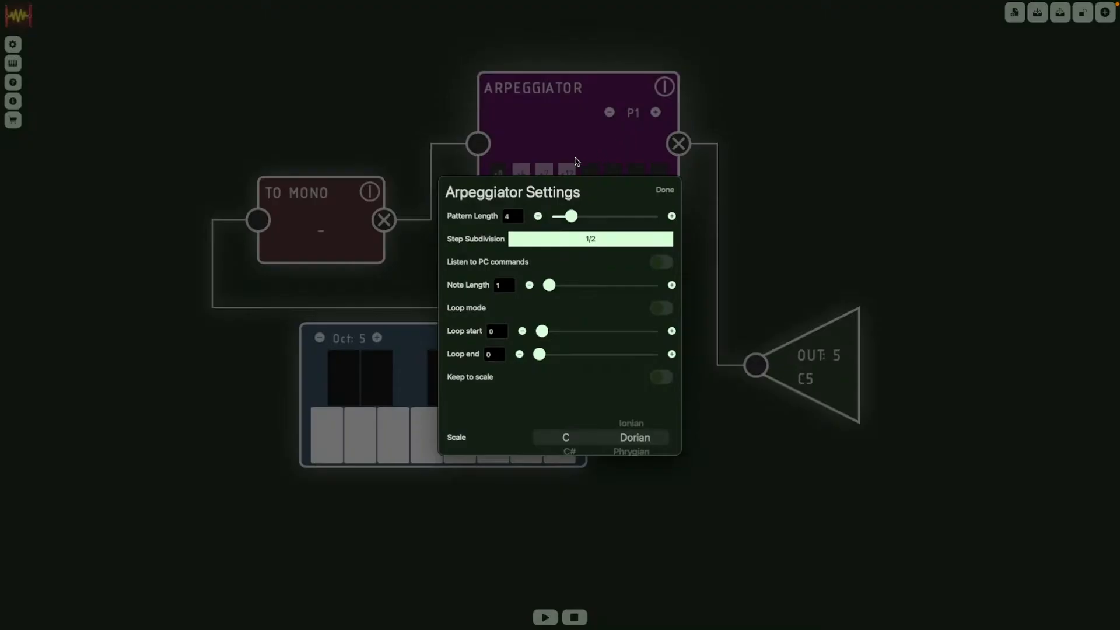
mouse_move(602, 346)
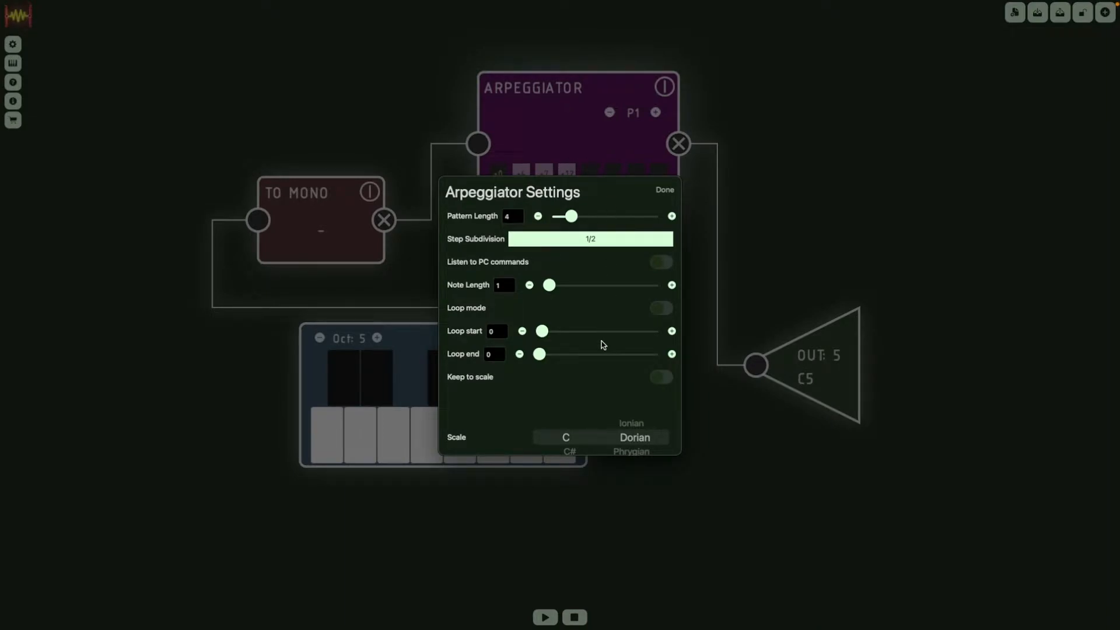
scroll(down, 3)
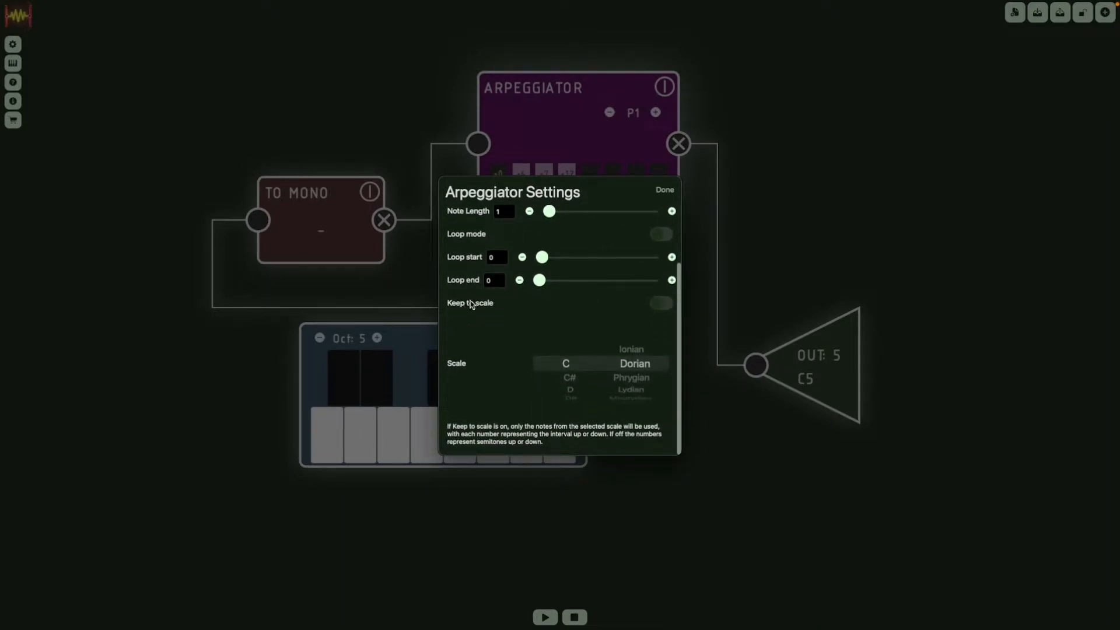
click(660, 302)
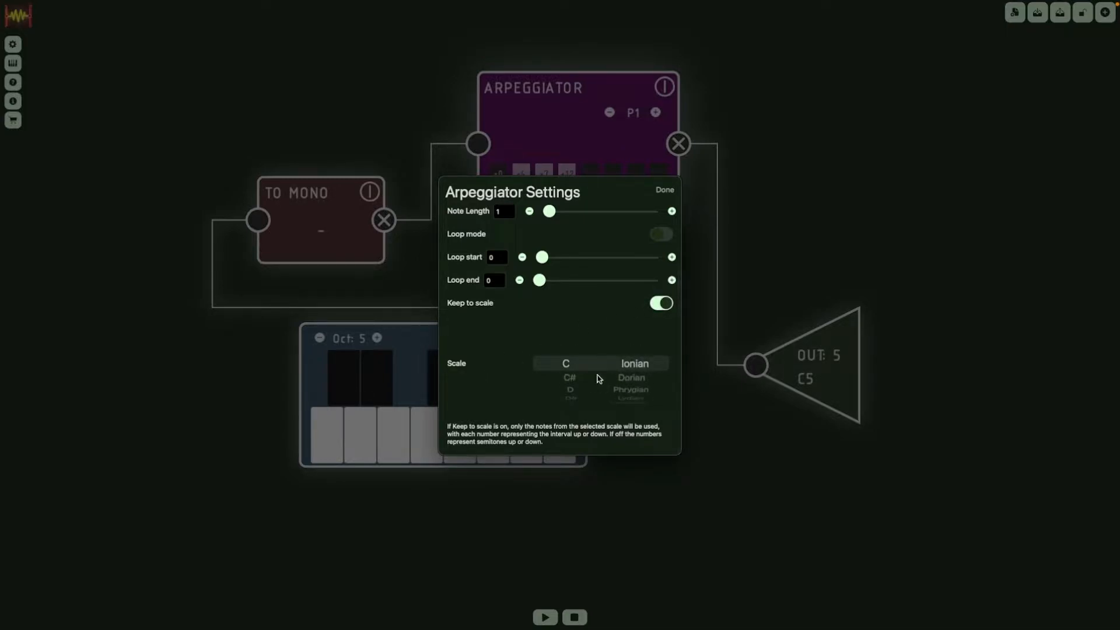
click(663, 190)
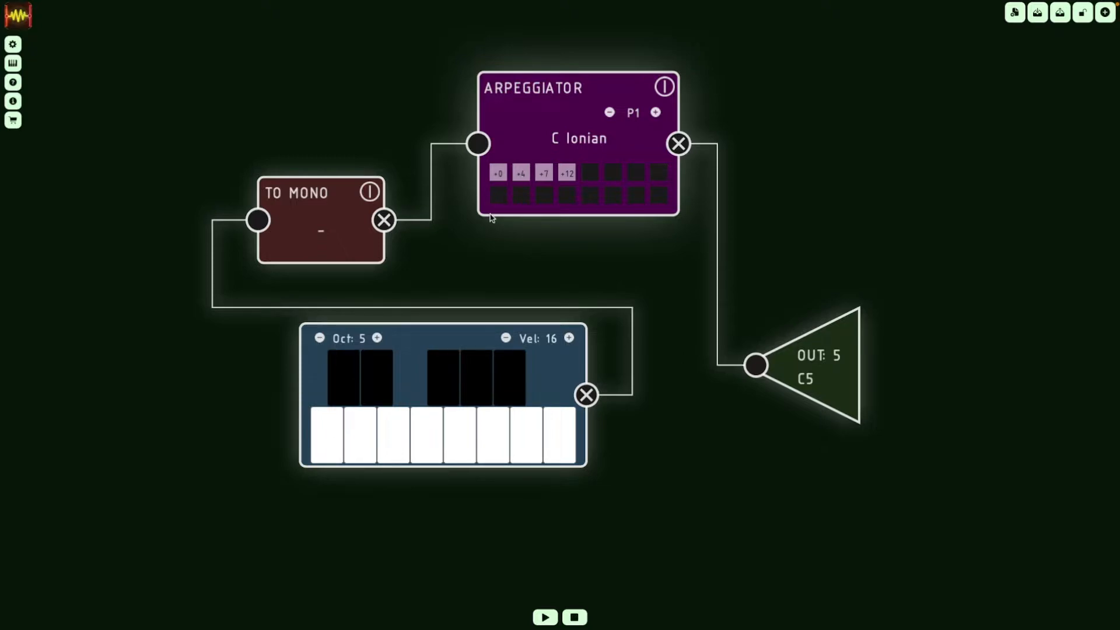
mouse_move(536, 169)
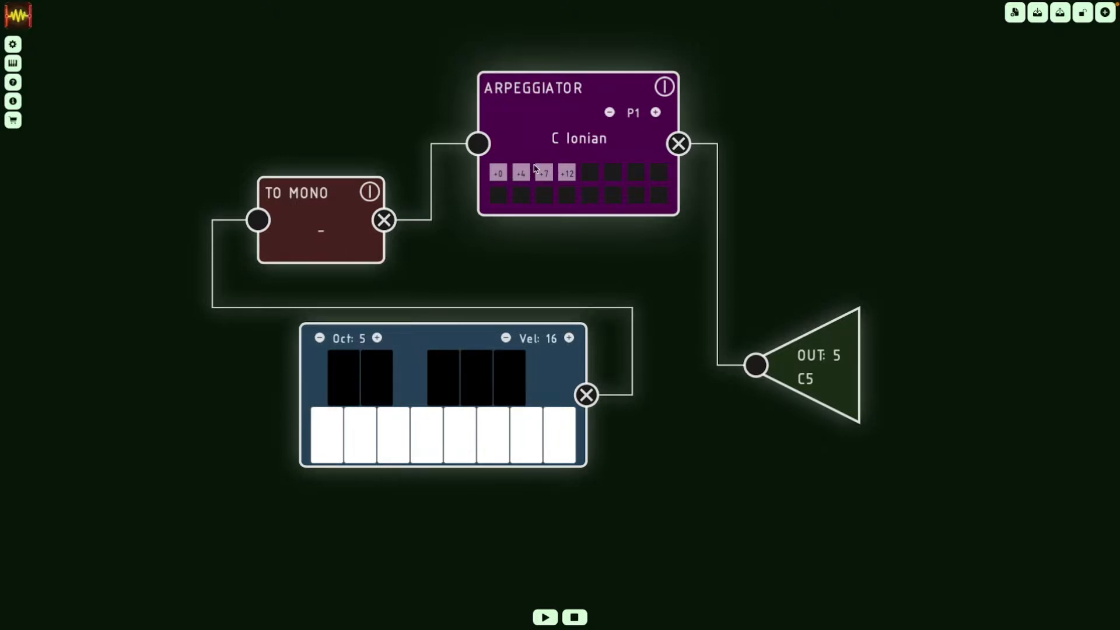
mouse_move(584, 161)
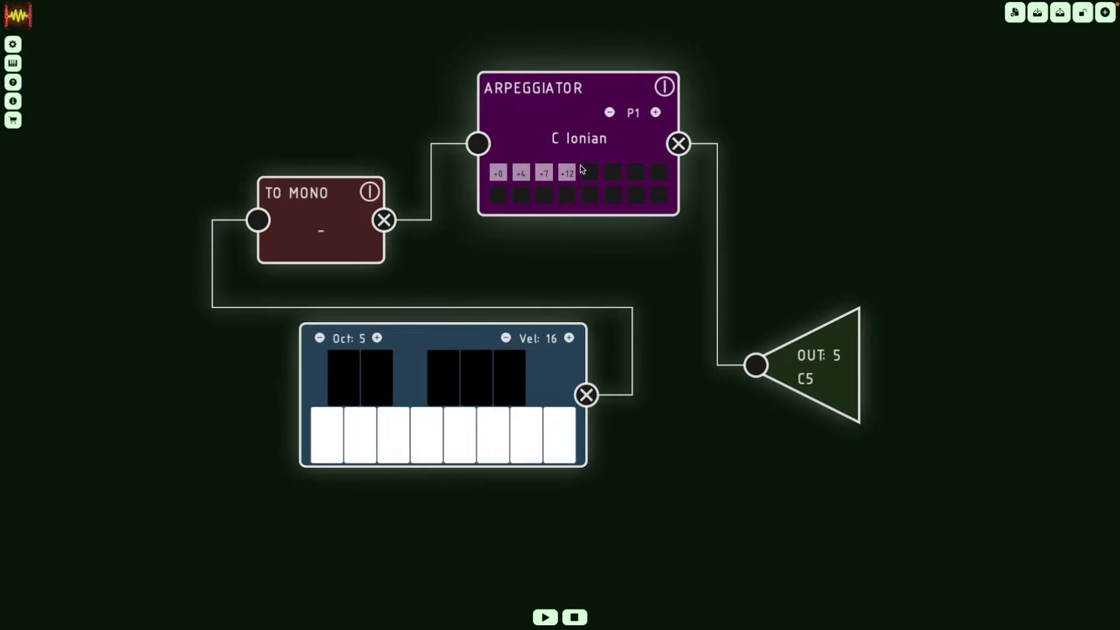
mouse_move(345, 405)
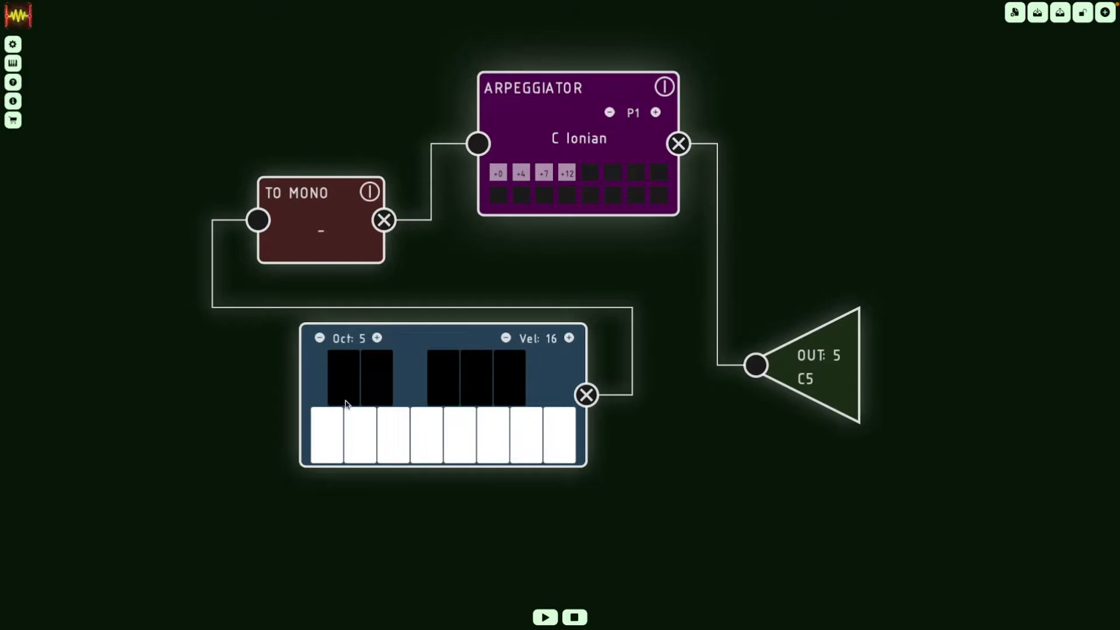
mouse_move(322, 443)
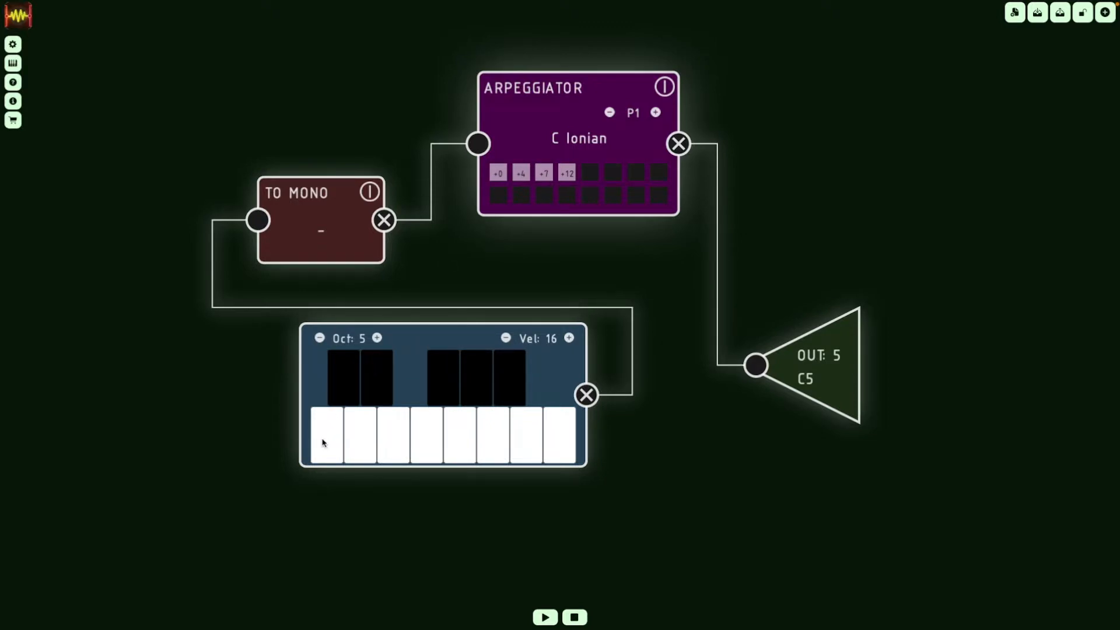
mouse_move(329, 430)
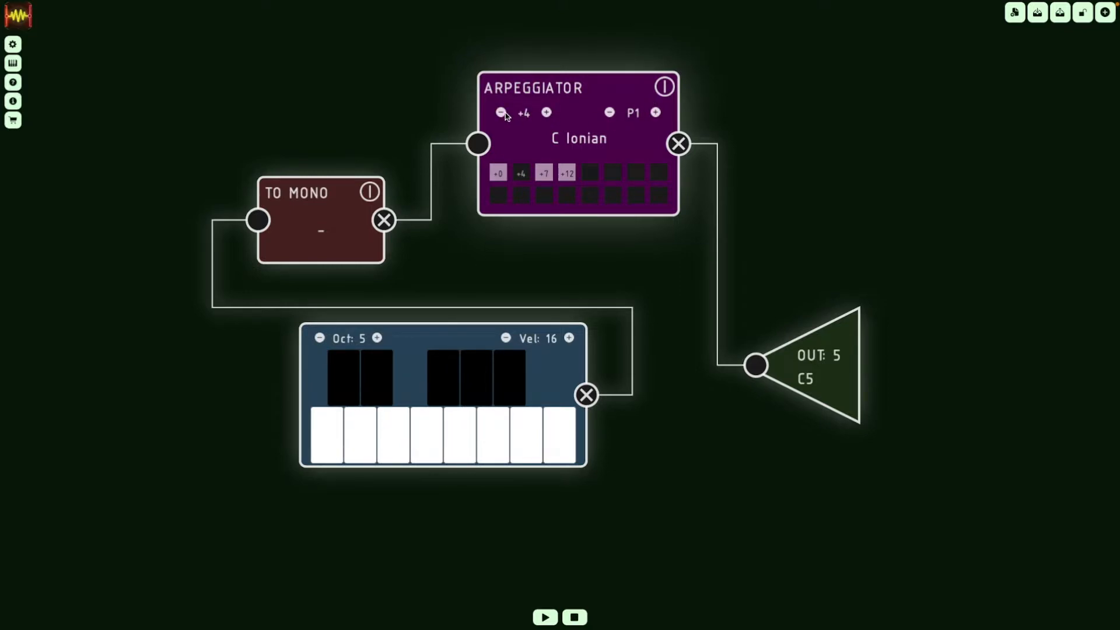
Step: Lower the arpeggiator's second step to +2 so the pattern reads +0, +2, +4, +7
click(546, 112)
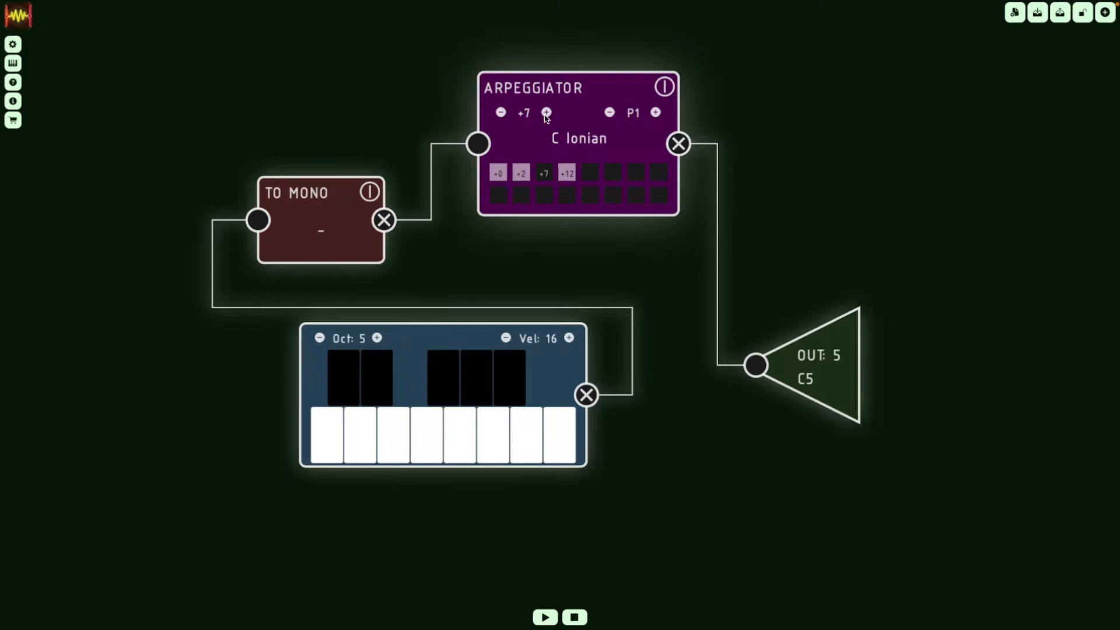
click(545, 112)
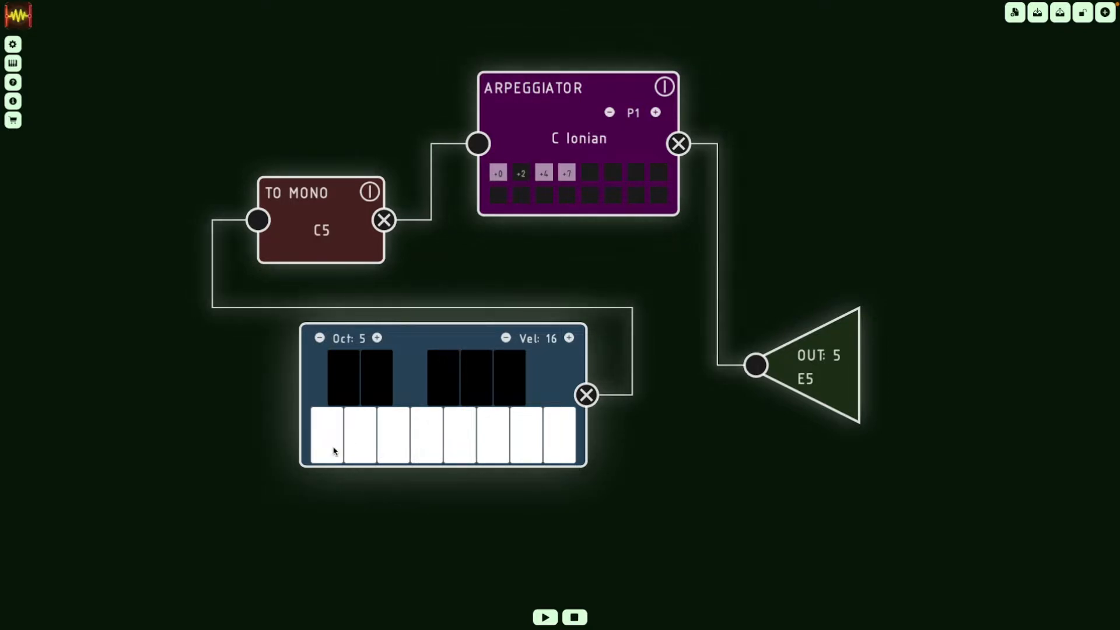
Step: Release C5, then play D5, E5, F5, G5 and A5 one at a time and release A5
click(359, 428)
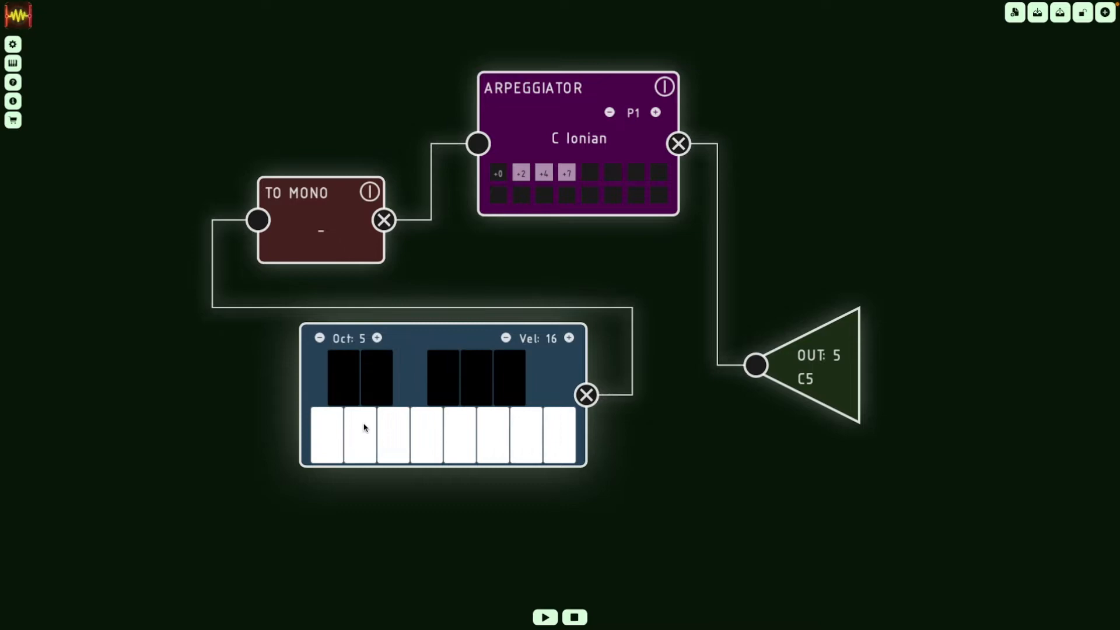
mouse_move(354, 430)
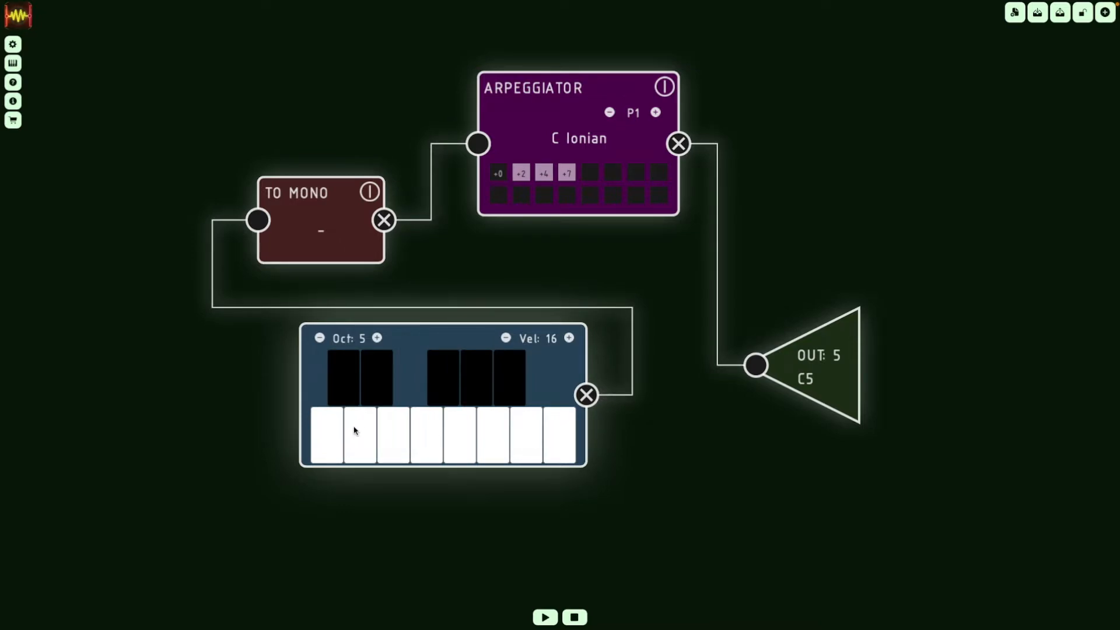
mouse_move(361, 434)
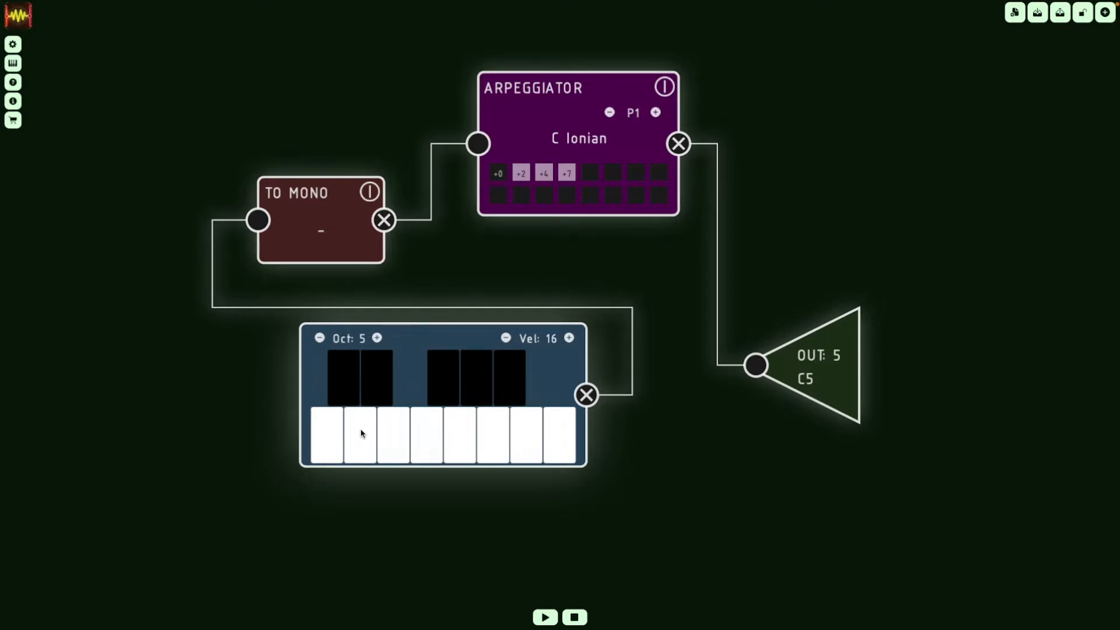
click(361, 434)
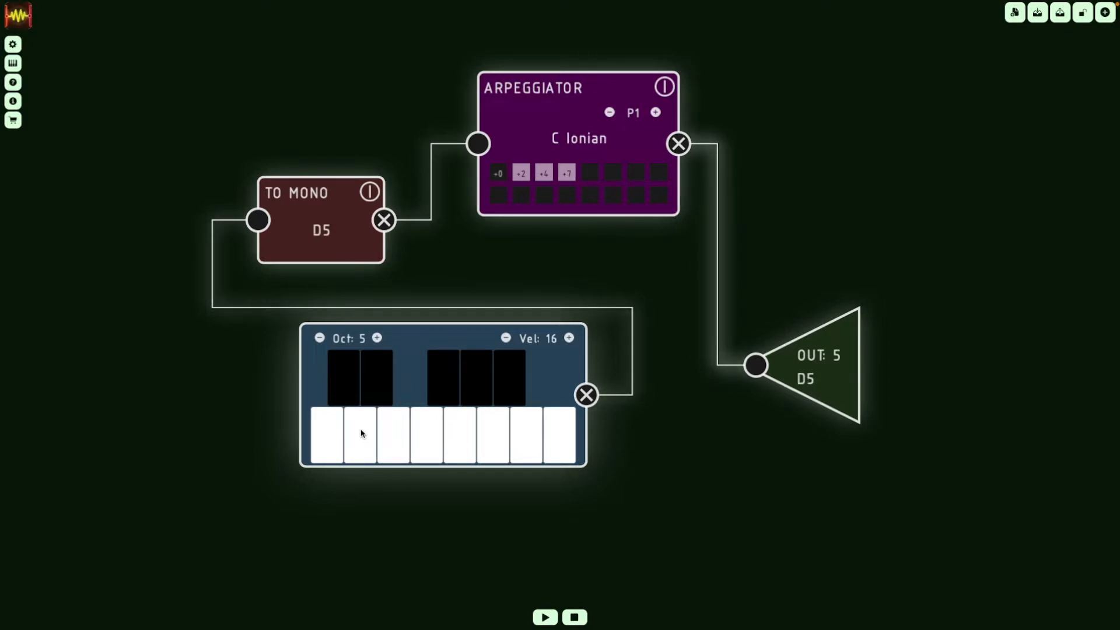
click(391, 431)
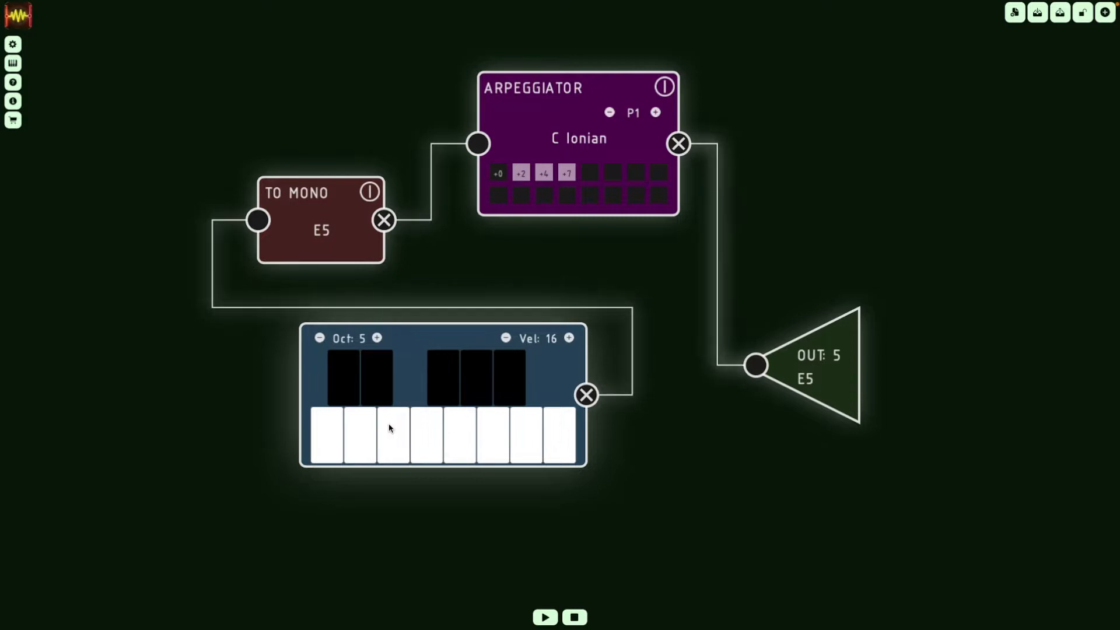
click(425, 435)
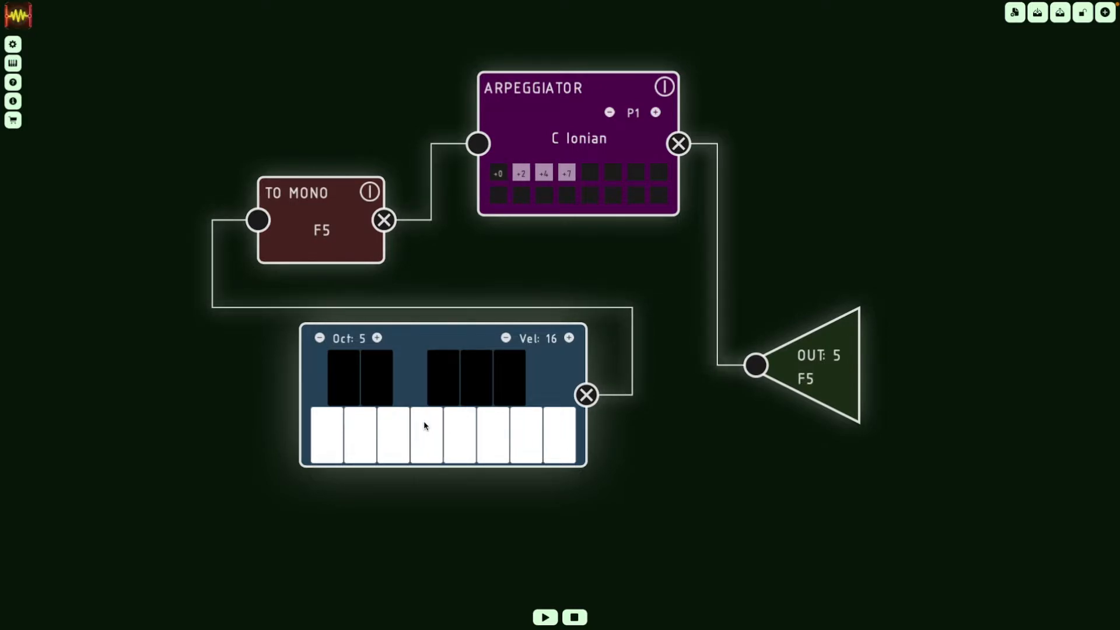
click(463, 435)
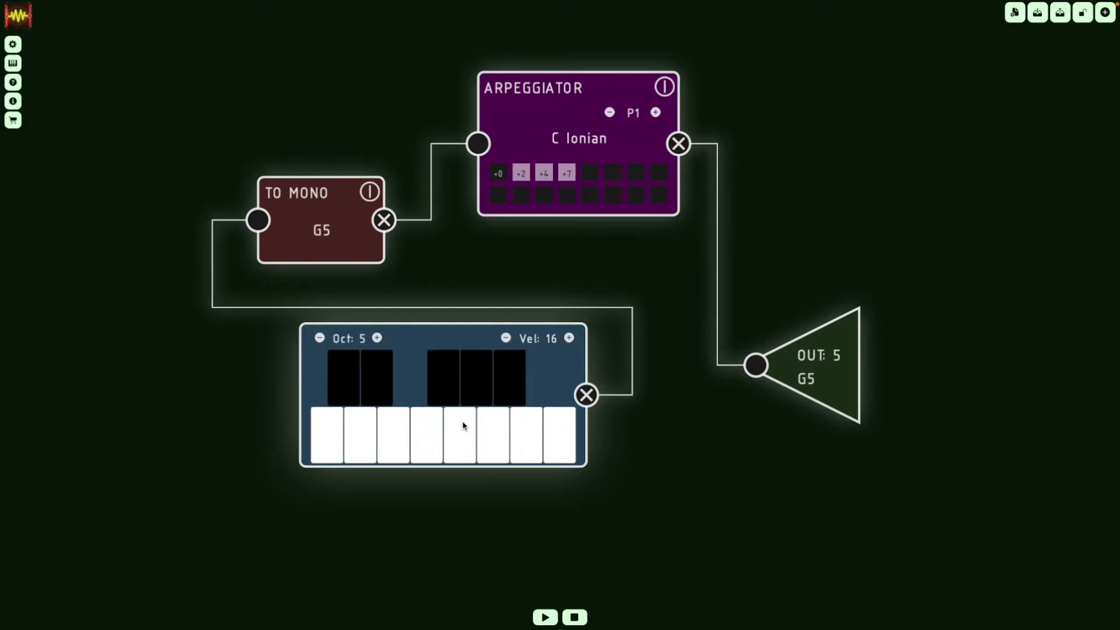
click(494, 434)
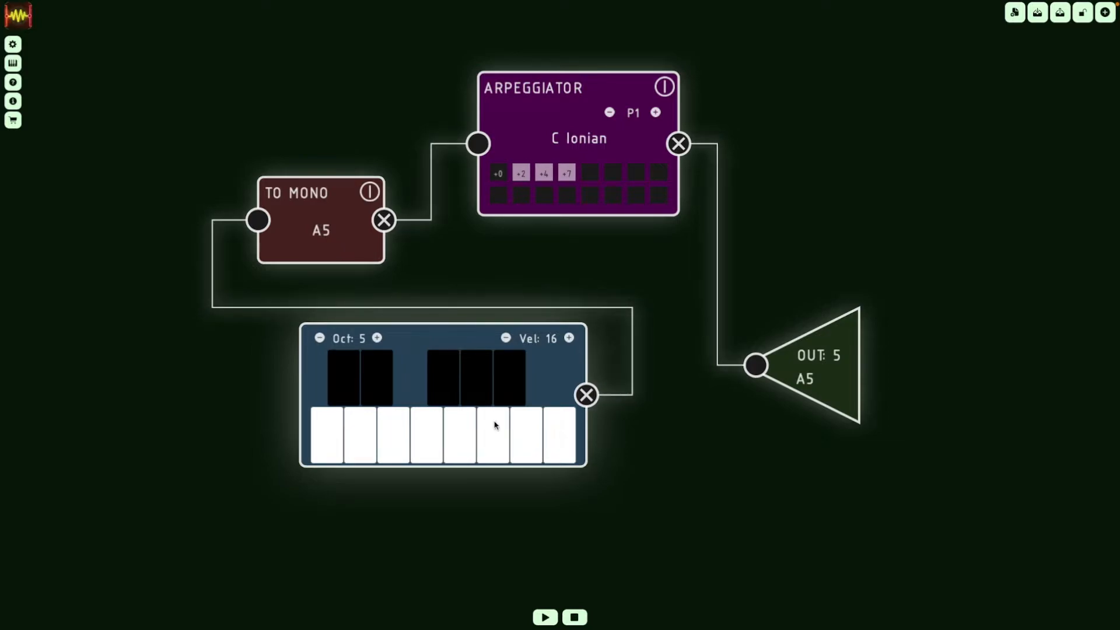
mouse_move(510, 425)
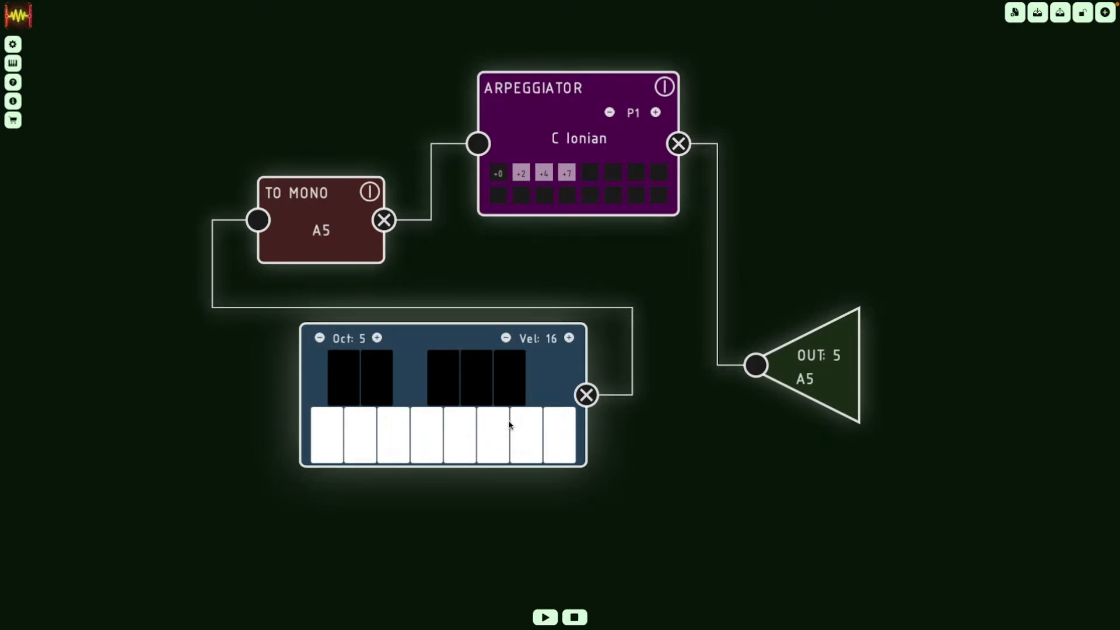
click(323, 434)
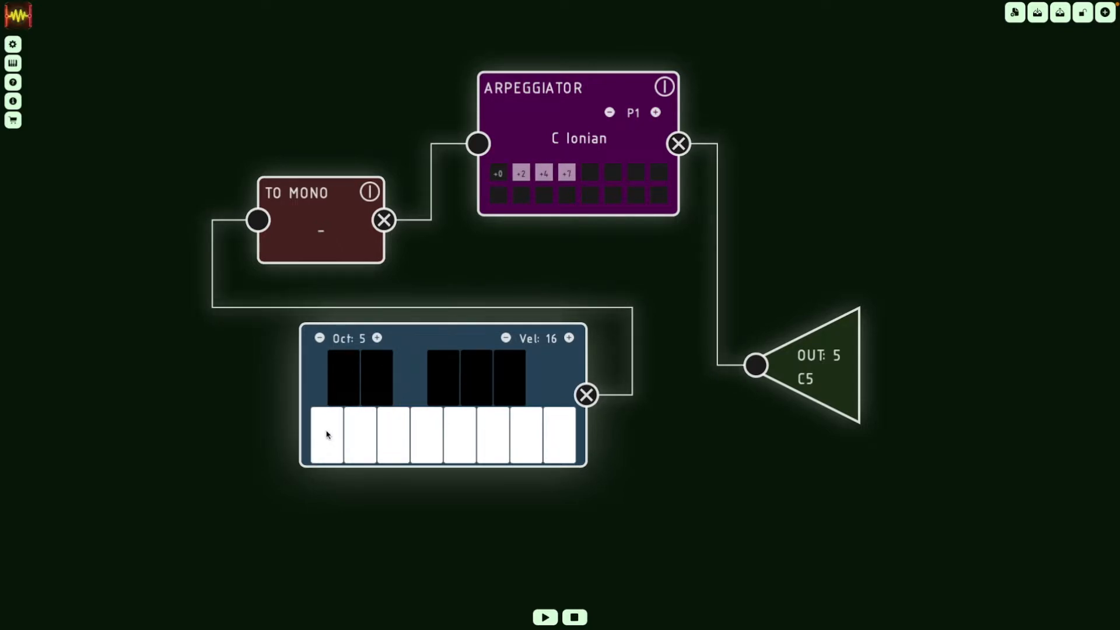
mouse_move(505, 338)
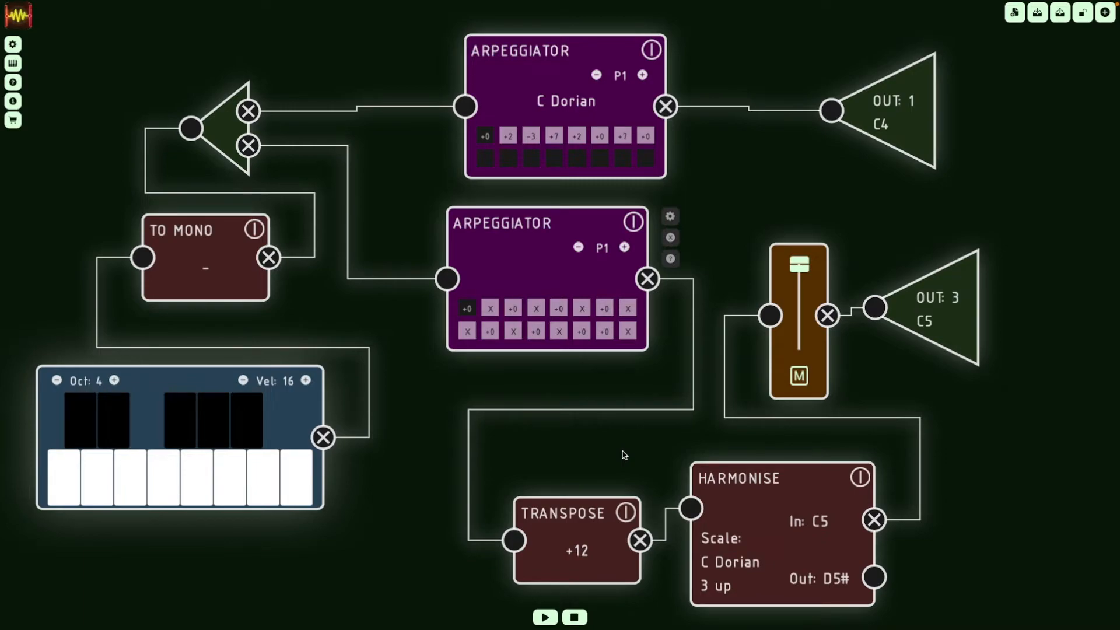
mouse_move(287, 421)
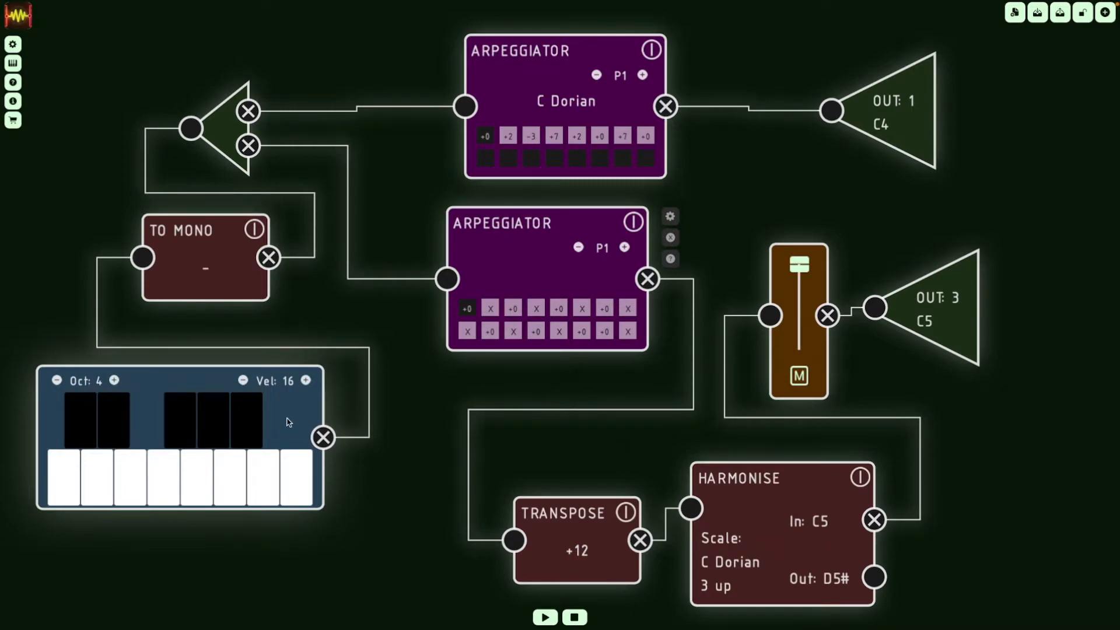
mouse_move(301, 417)
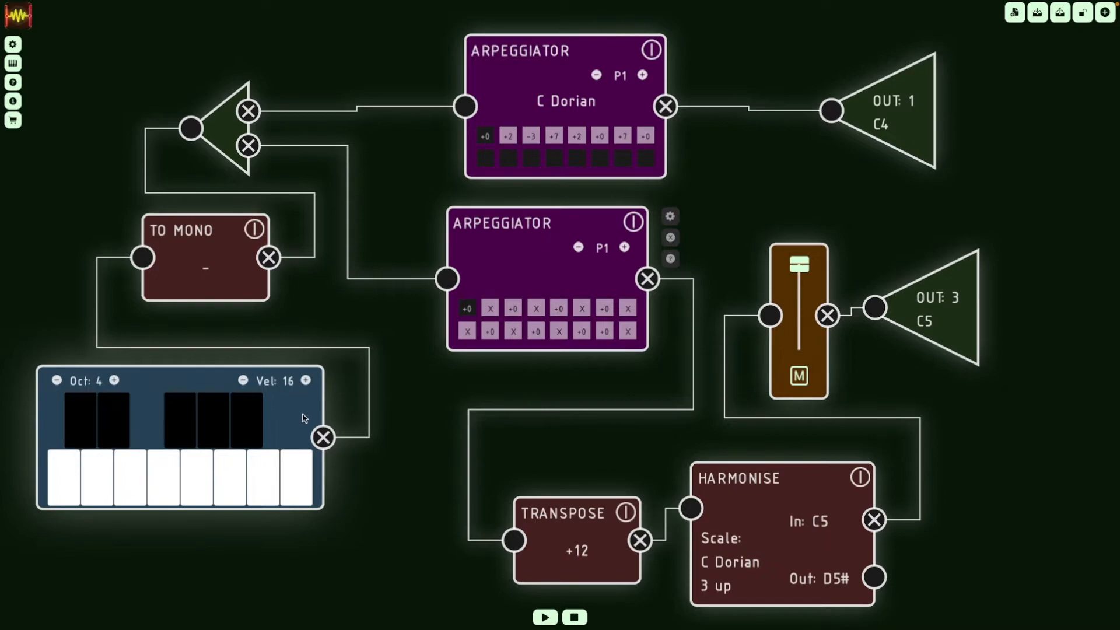
mouse_move(200, 378)
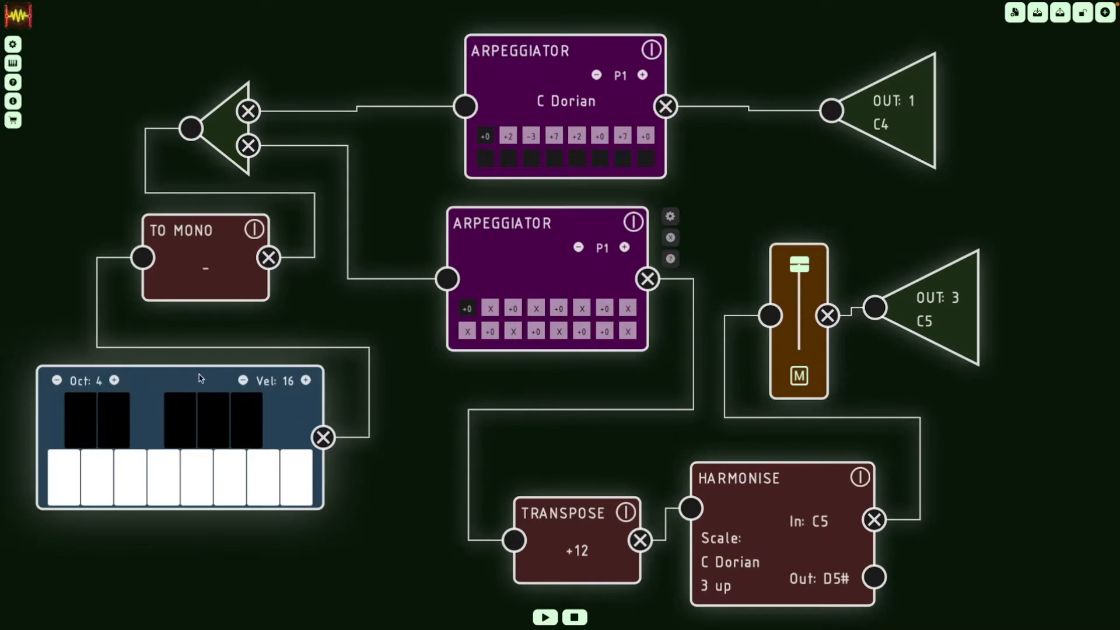
mouse_move(287, 416)
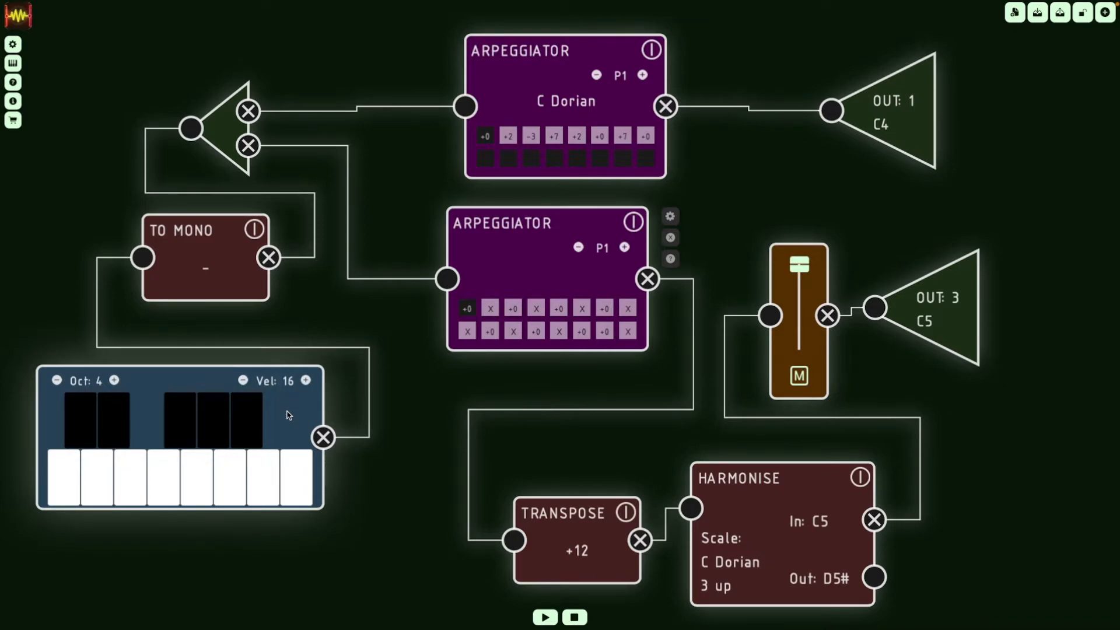
mouse_move(327, 160)
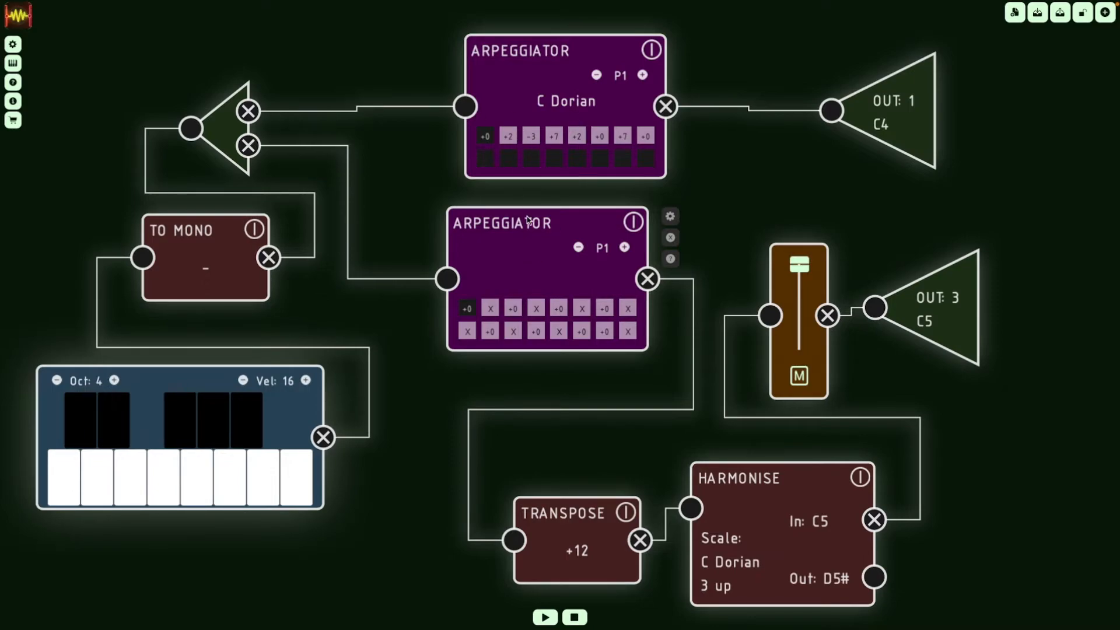
mouse_move(578, 79)
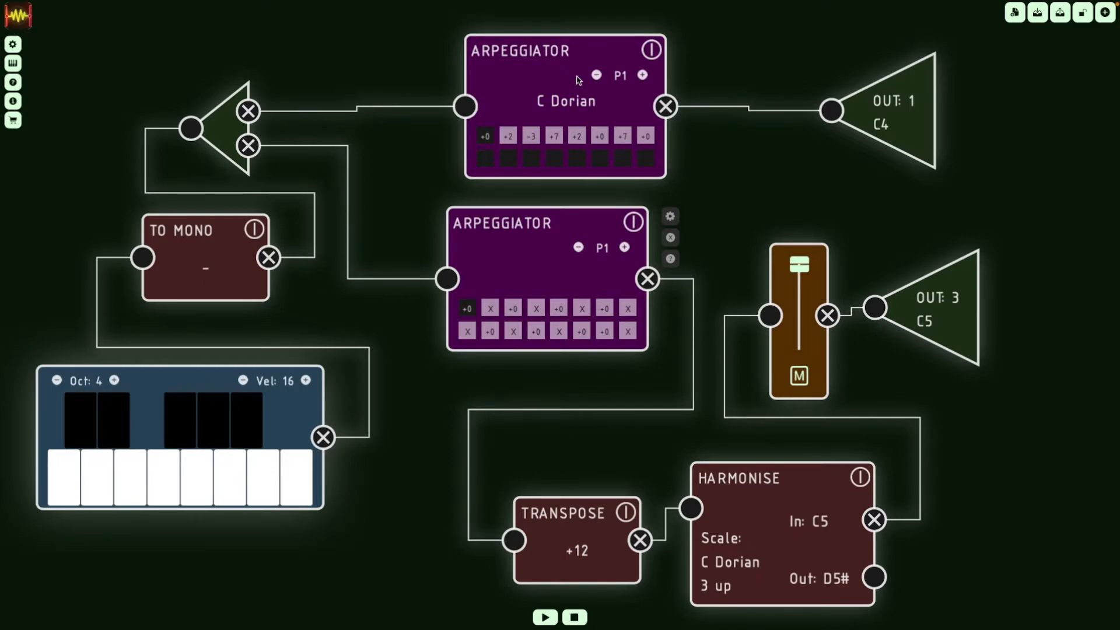
click(798, 376)
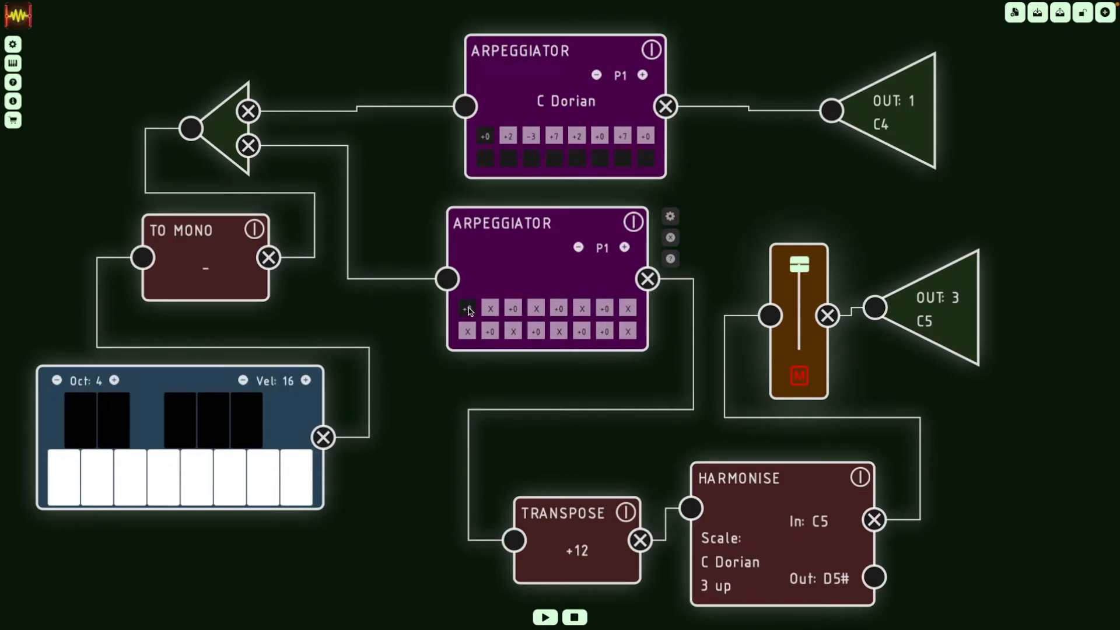
Step: Mute the fader module feeding Out 3 so the harmonised chord line is silenced
click(467, 308)
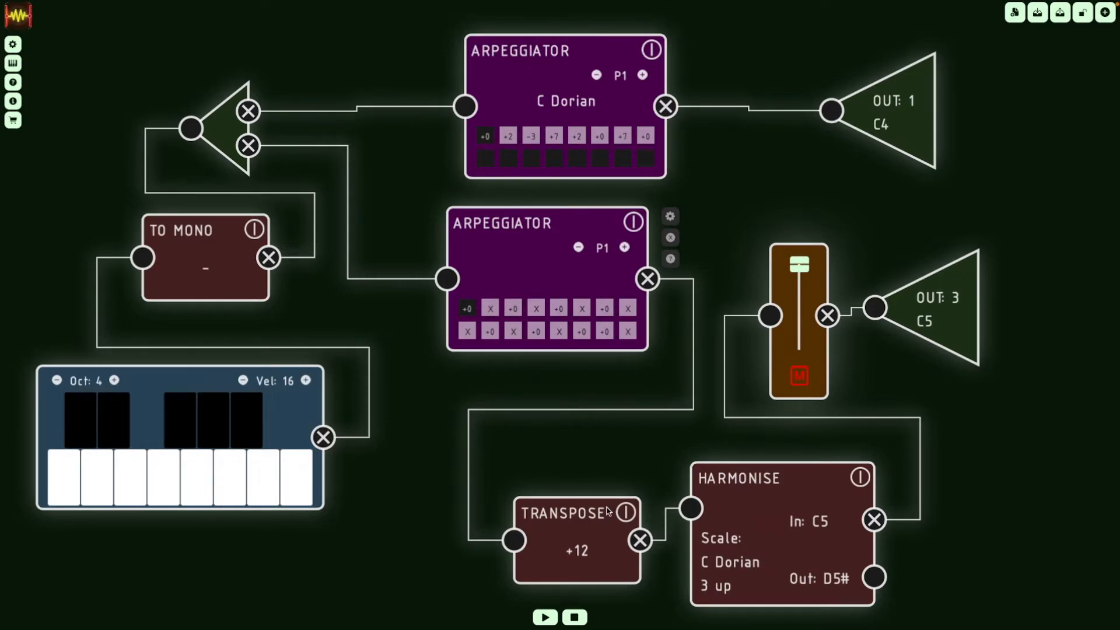
mouse_move(279, 484)
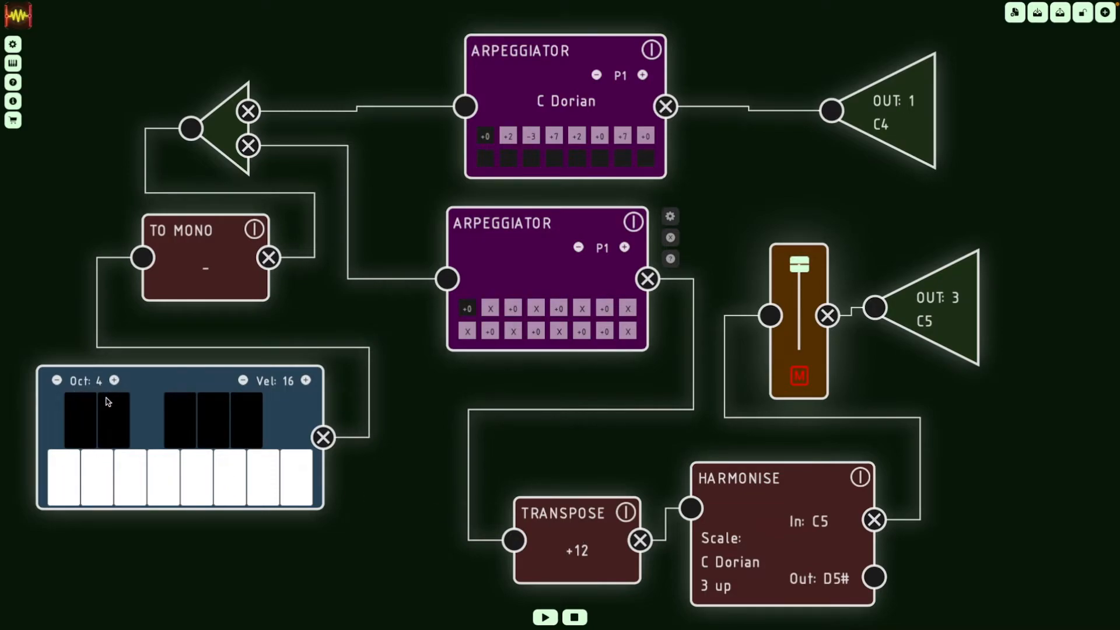
mouse_move(576, 543)
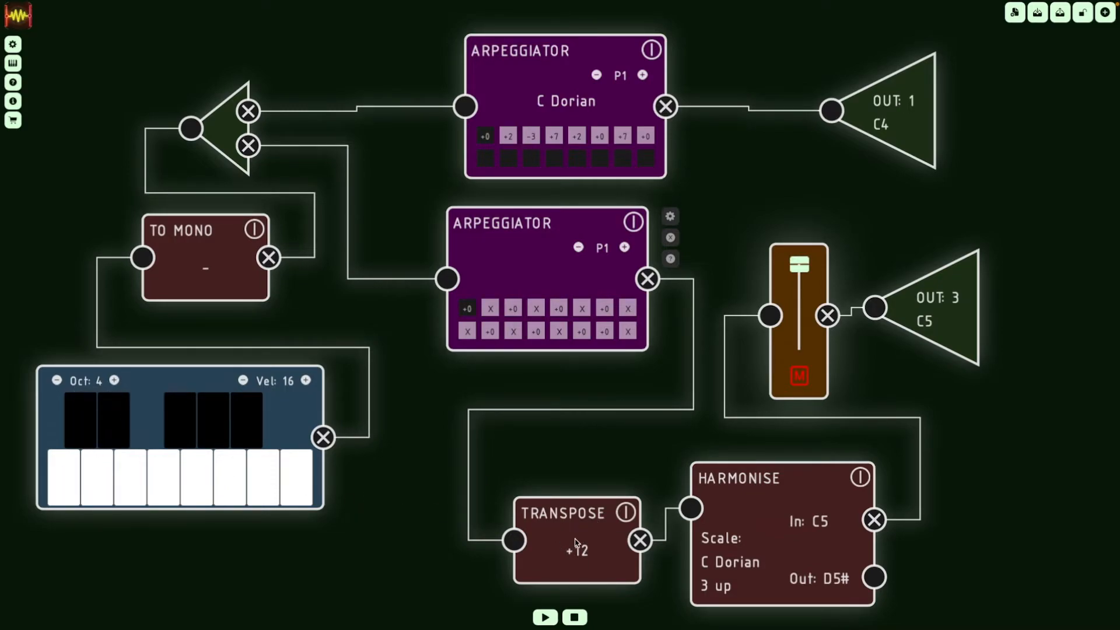
mouse_move(765, 501)
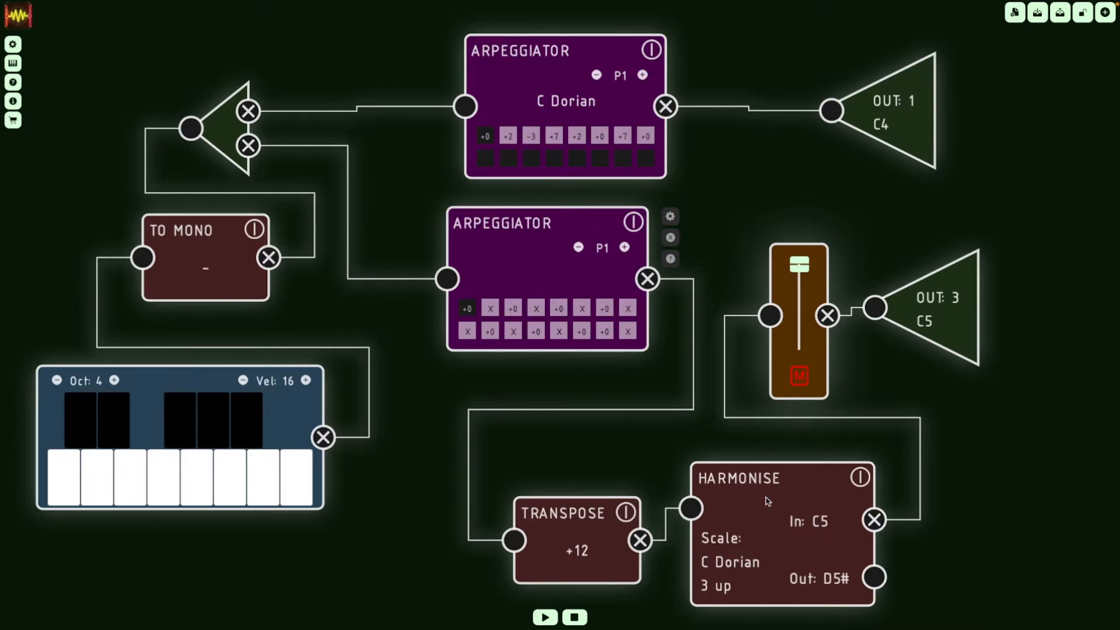
mouse_move(756, 577)
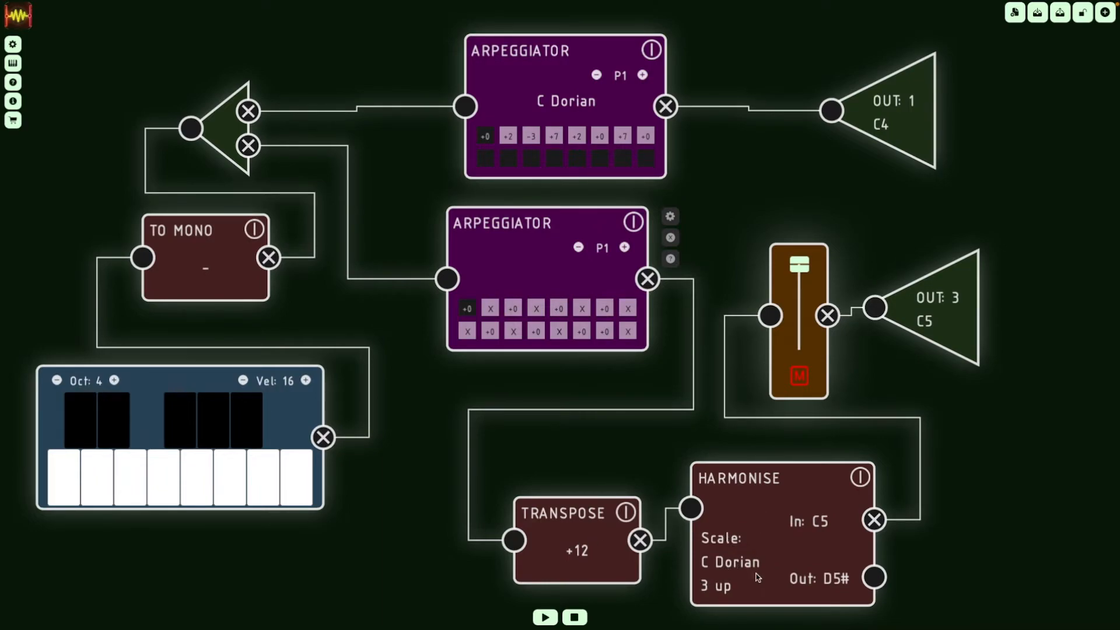
mouse_move(778, 514)
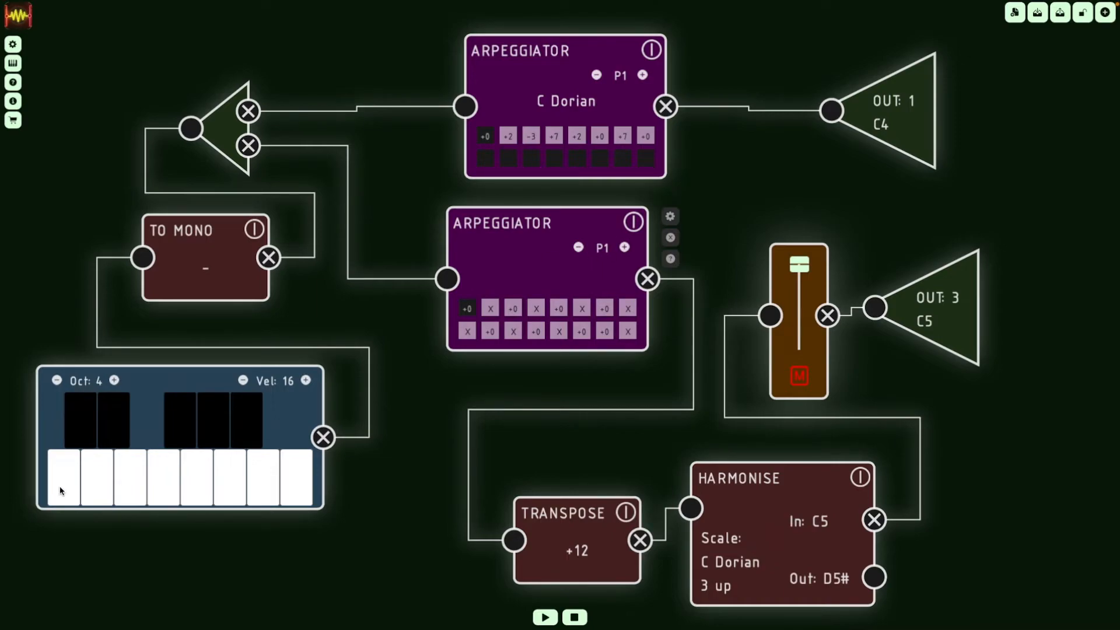
mouse_move(70, 488)
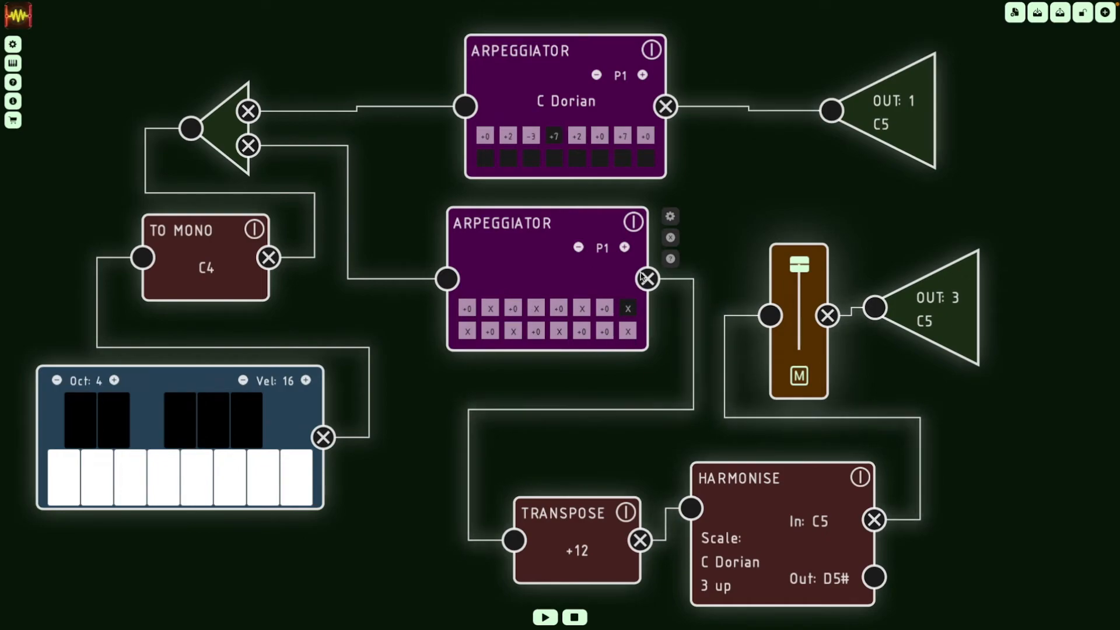
click(544, 616)
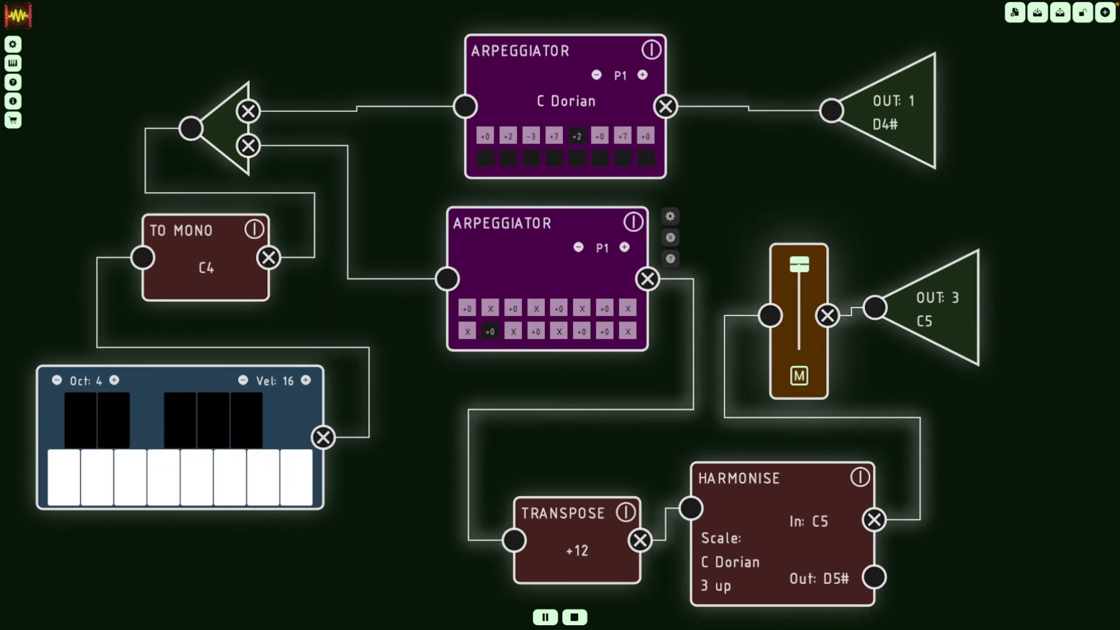
mouse_move(65, 511)
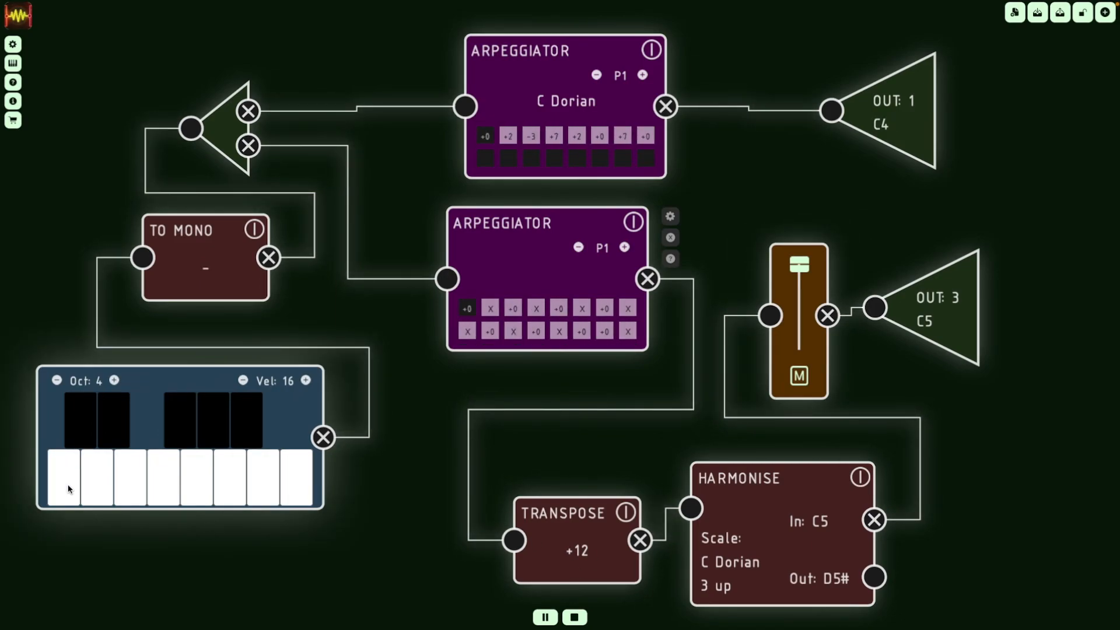
Step: Stop the transport with Pause/Play, leaving both arpeggiators reset
click(544, 616)
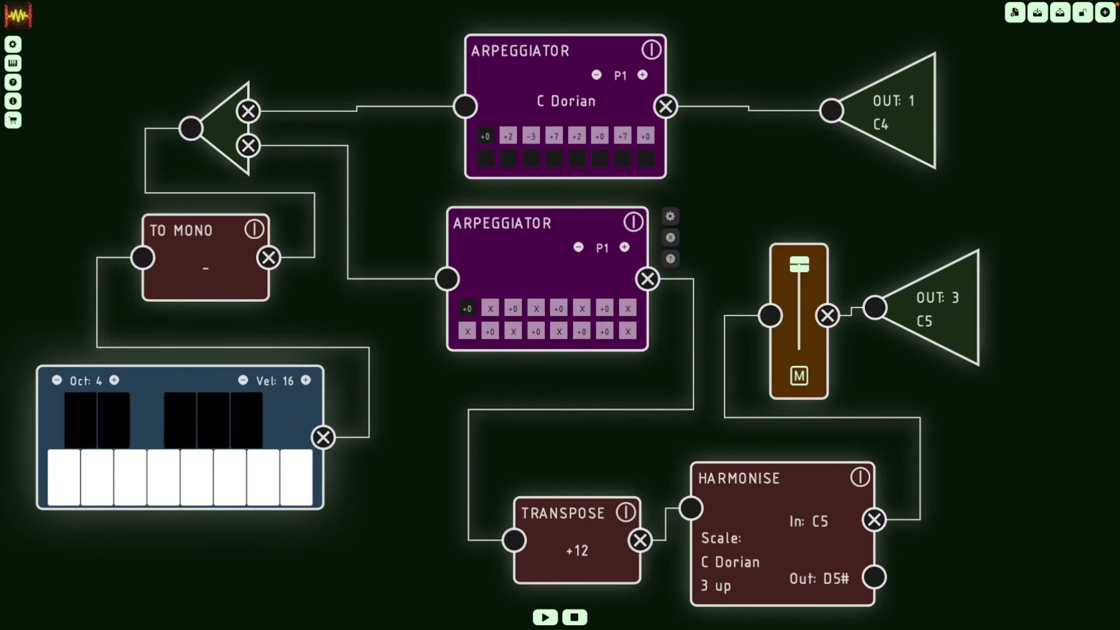